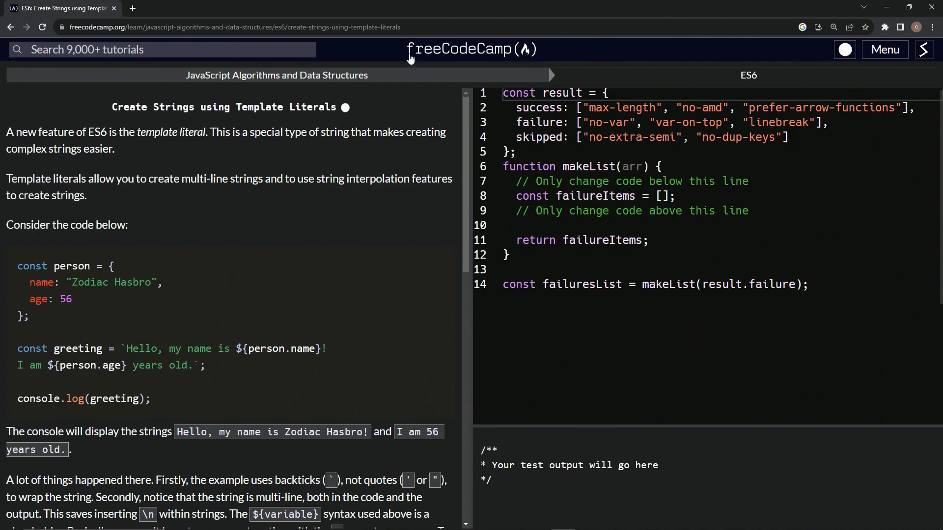
{"action": "mouse_move", "coordinate": [276, 75]}
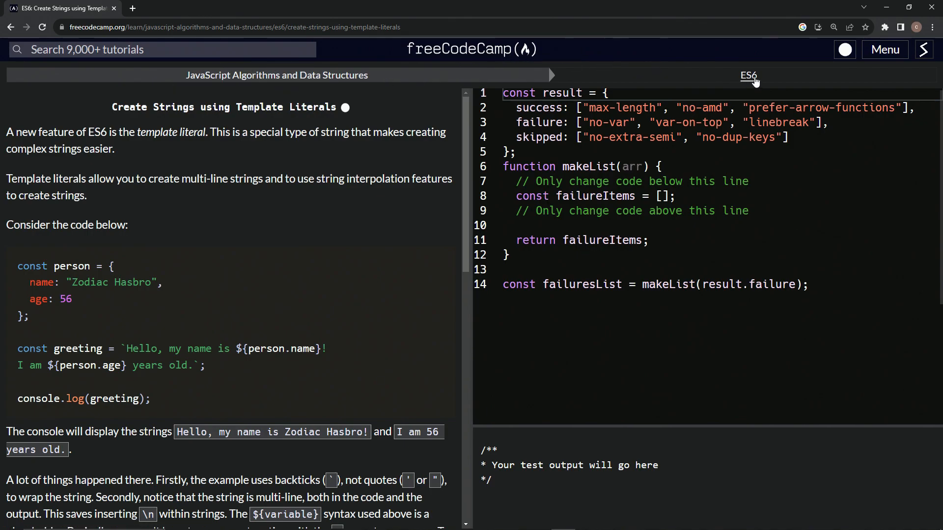
{"action": "mouse_move", "coordinate": [205, 121]}
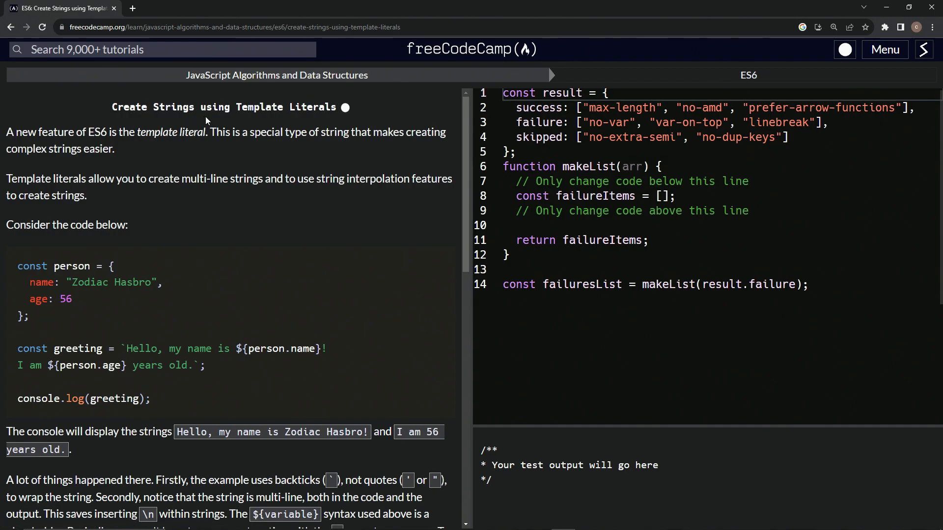
{"action": "mouse_move", "coordinate": [346, 119]}
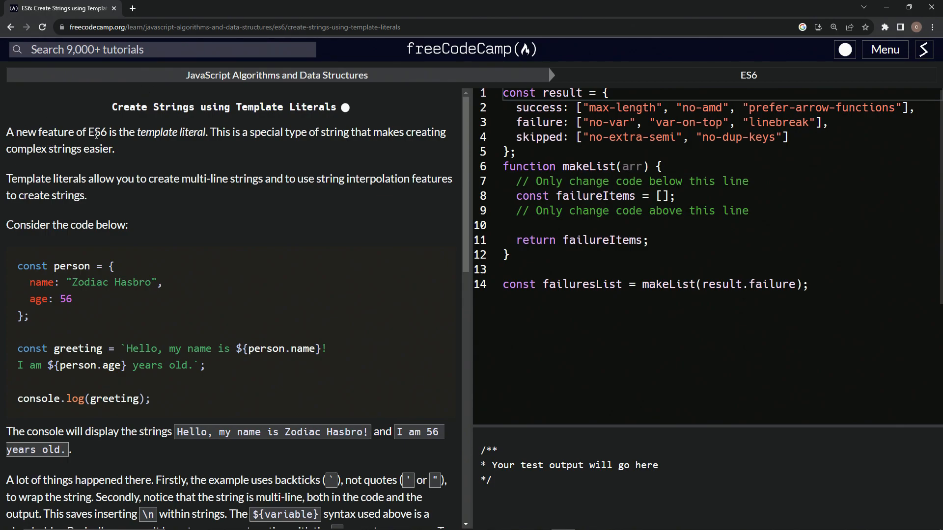
{"action": "mouse_move", "coordinate": [207, 144]}
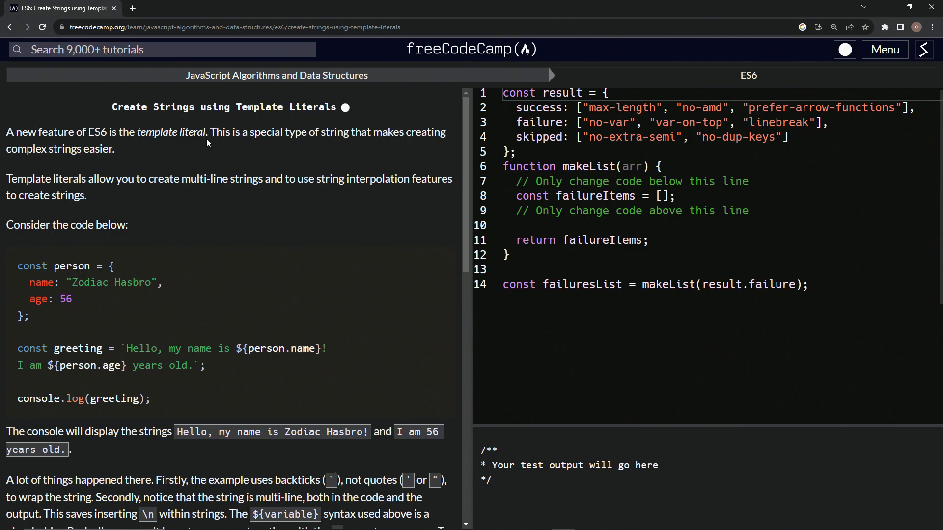
{"action": "mouse_move", "coordinate": [200, 149]}
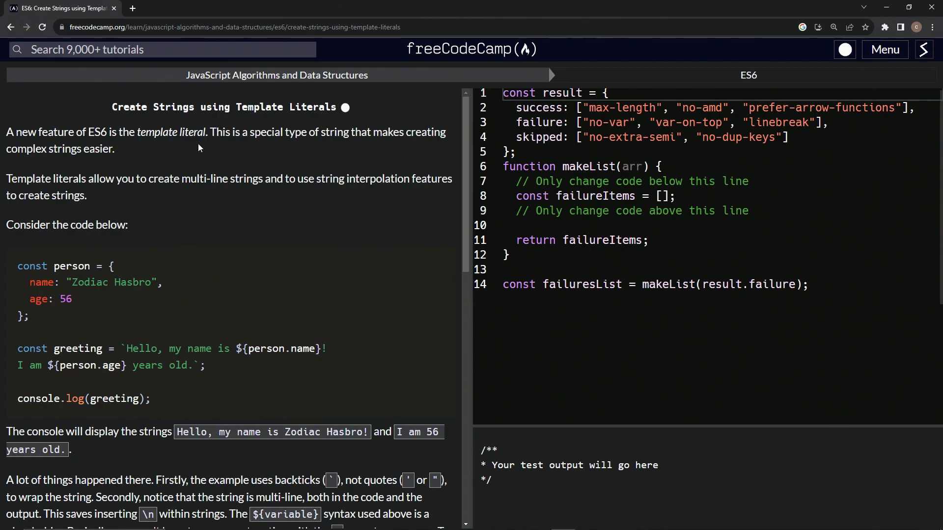
{"action": "mouse_move", "coordinate": [228, 139]}
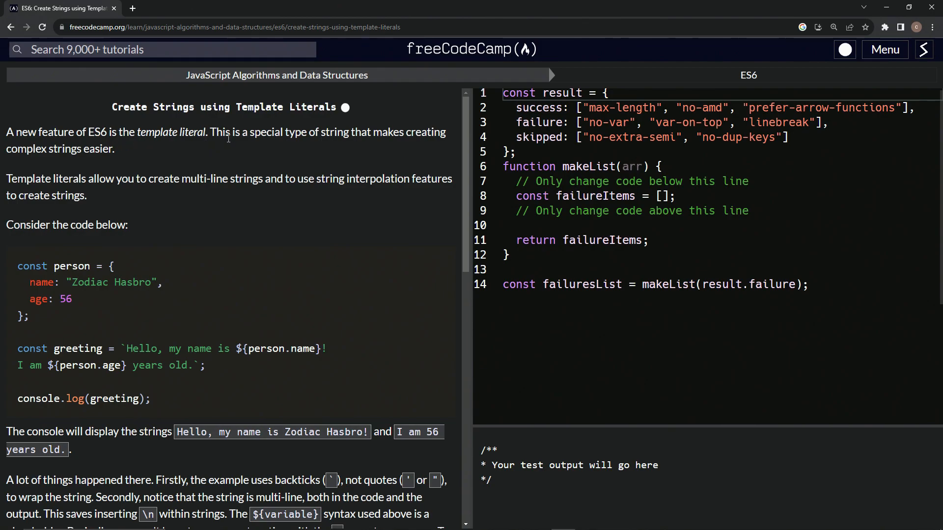
{"action": "mouse_move", "coordinate": [427, 130]}
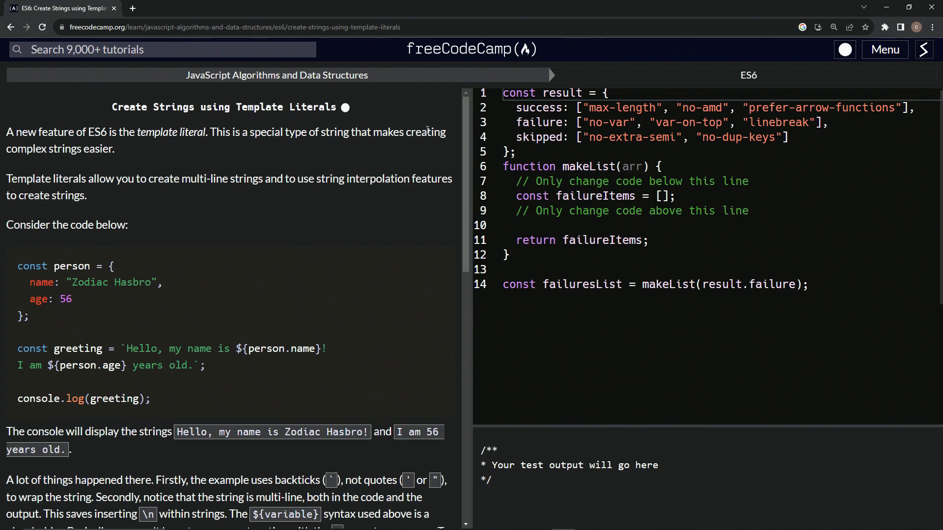
{"action": "mouse_move", "coordinate": [111, 153]}
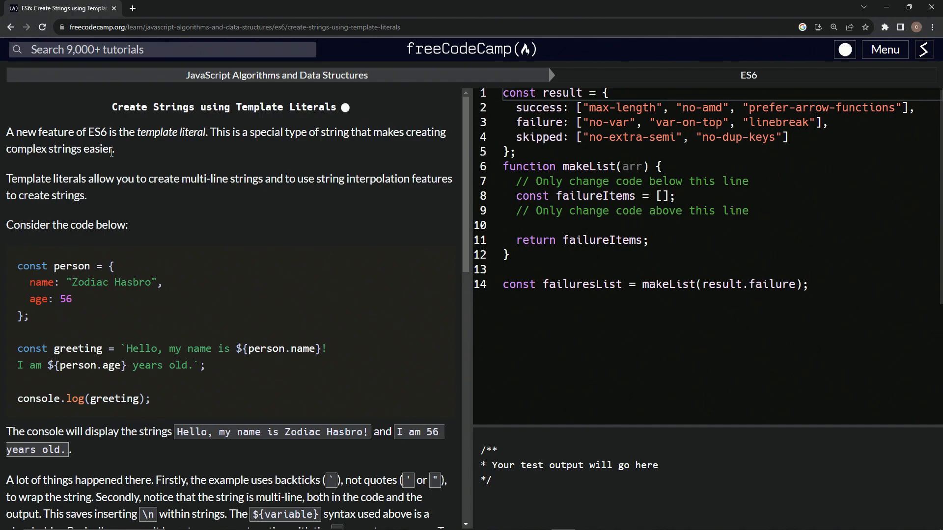
{"action": "mouse_move", "coordinate": [105, 177]}
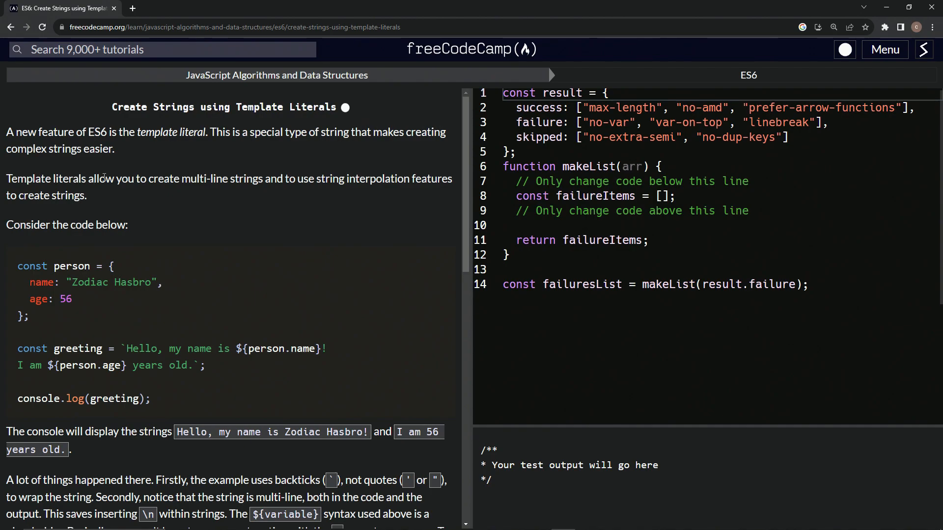
{"action": "mouse_move", "coordinate": [282, 185]}
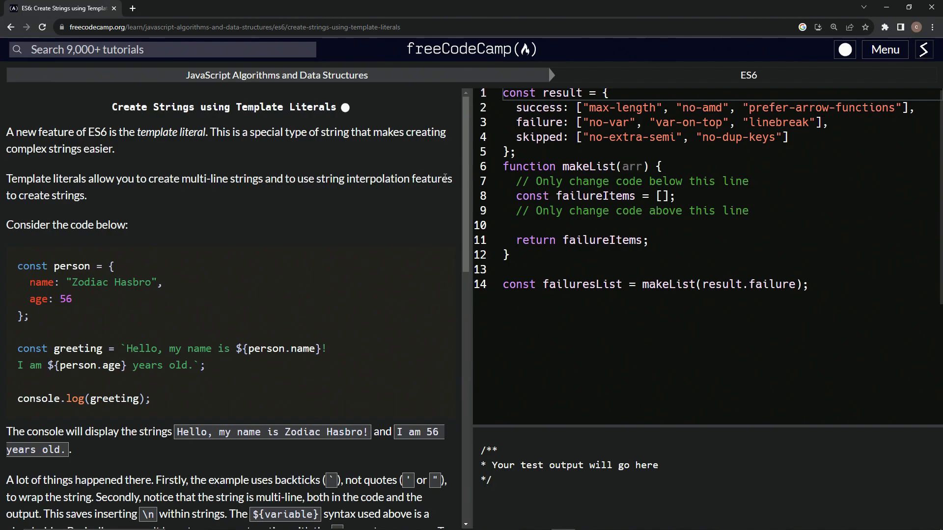
{"action": "mouse_move", "coordinate": [71, 231]}
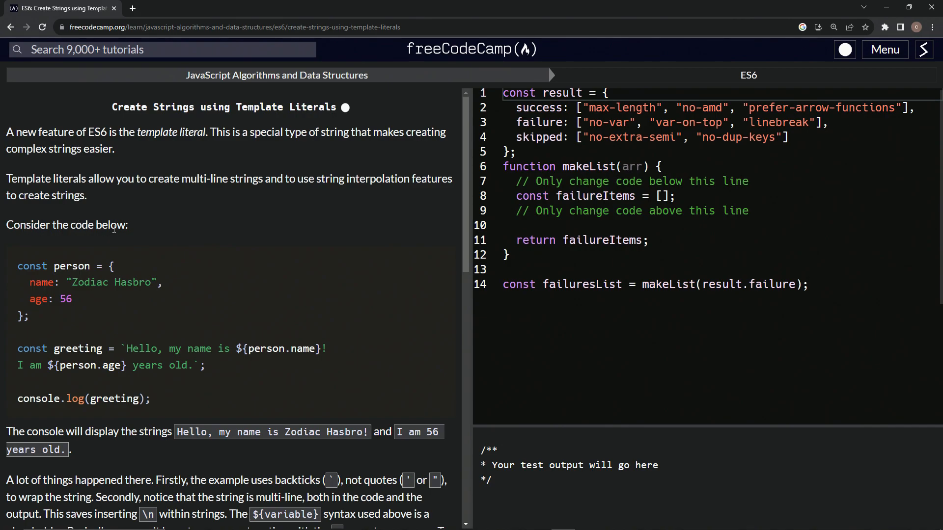
Search Google for 'template literals javascript' and scan the results.
{"action": "scroll", "scroll_direction": "down", "scroll_amount": 3}
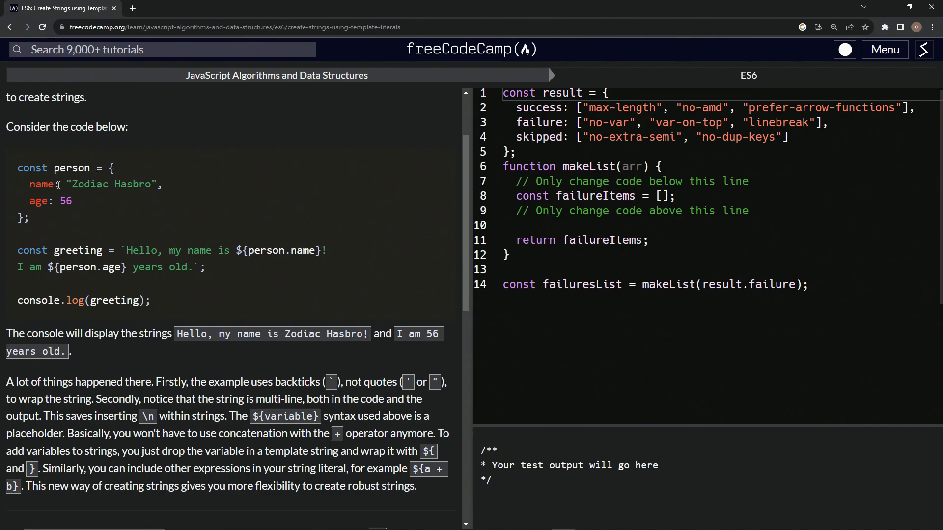
{"action": "double_click", "coordinate": [41, 183]}
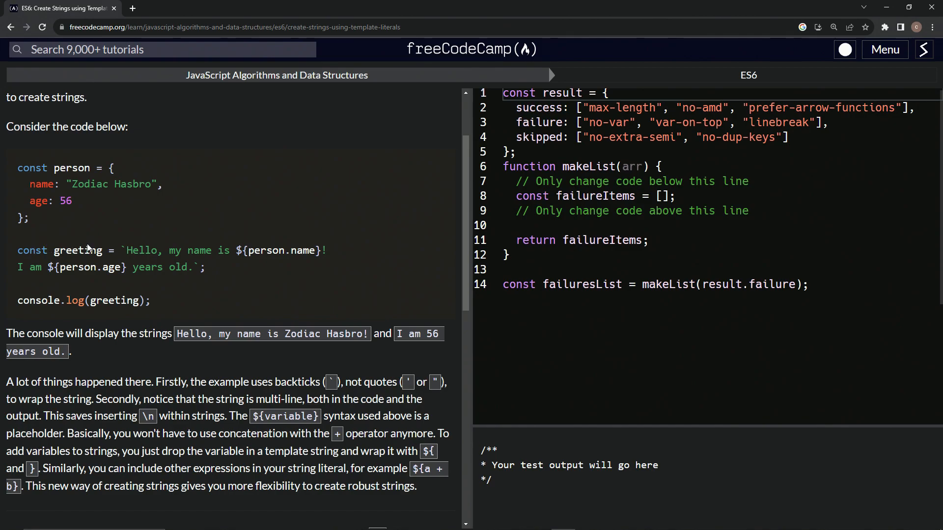
{"action": "mouse_move", "coordinate": [175, 272]}
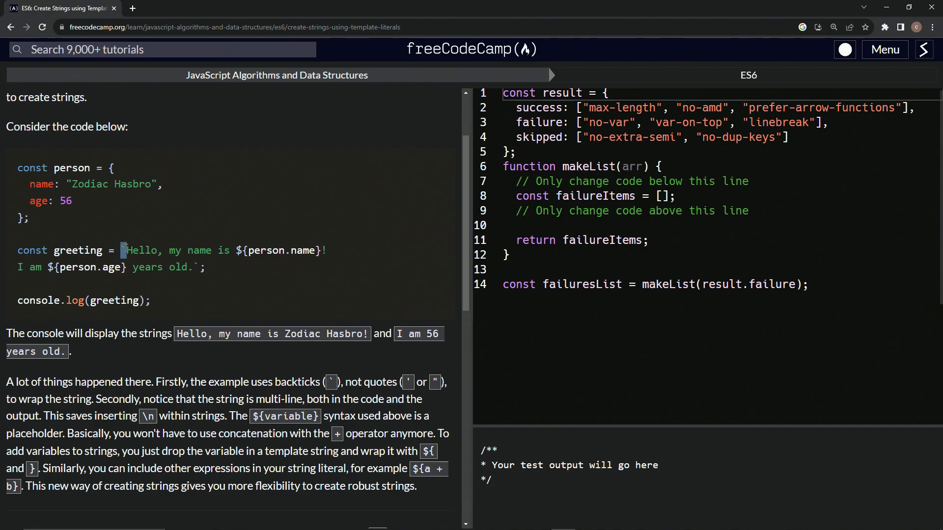
{"action": "mouse_move", "coordinate": [68, 184]}
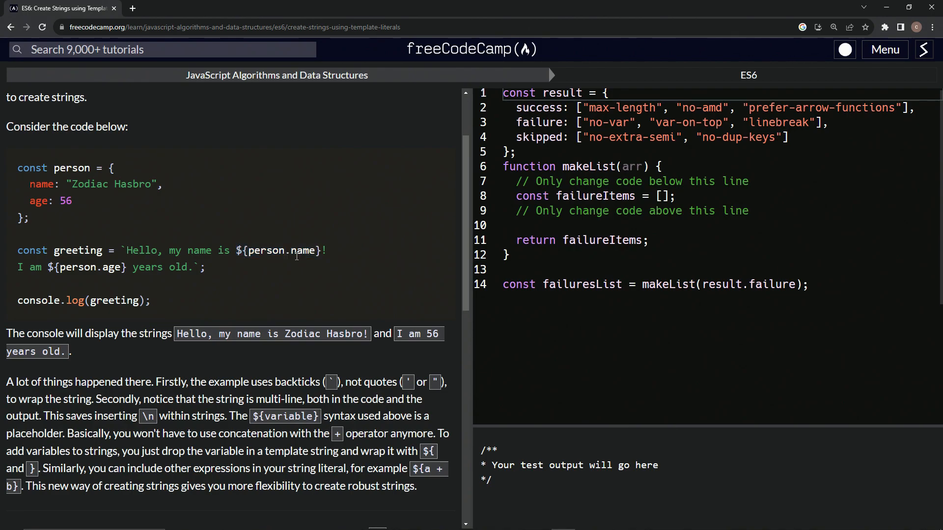
{"action": "mouse_move", "coordinate": [271, 235]}
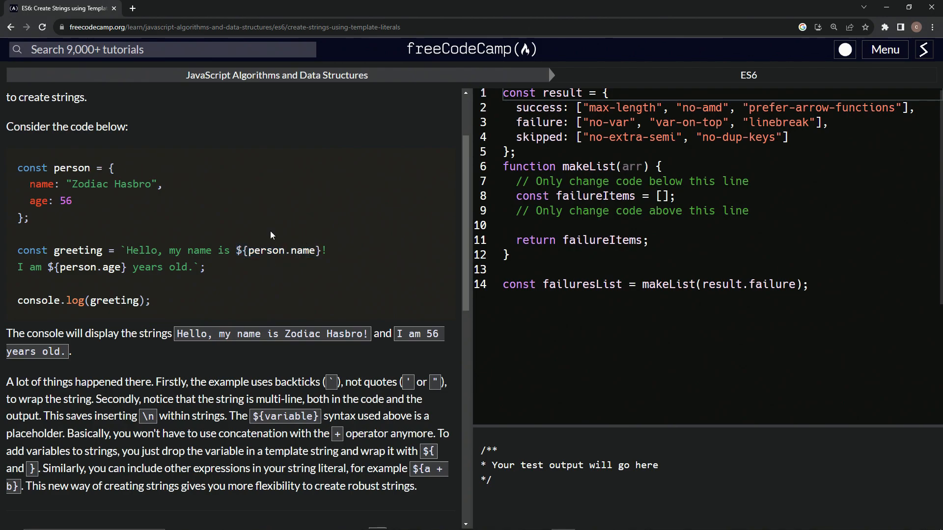
{"action": "double_click", "coordinate": [41, 184]}
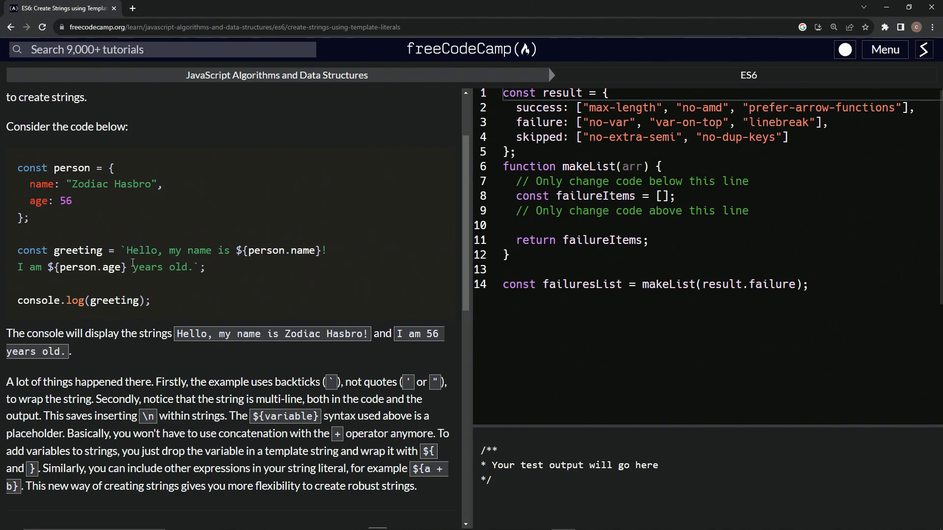
{"action": "mouse_move", "coordinate": [23, 268]}
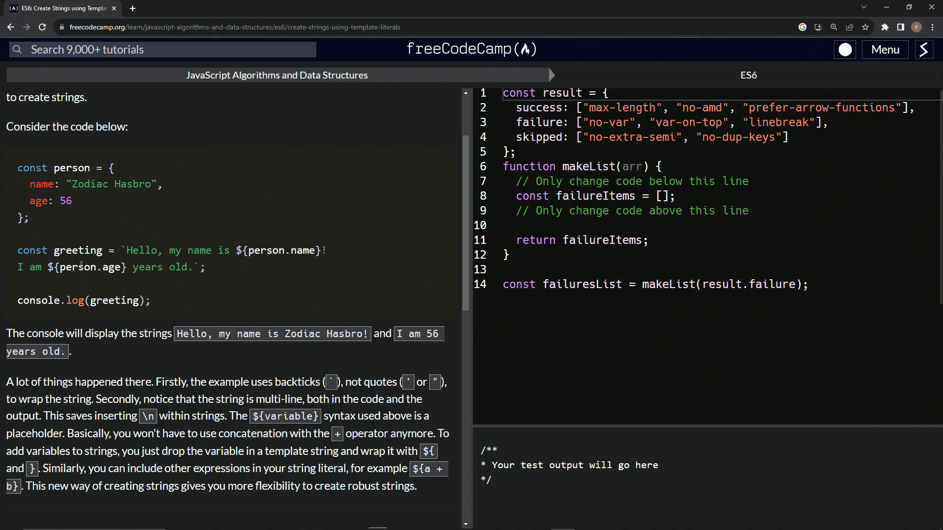
{"action": "mouse_move", "coordinate": [88, 226]}
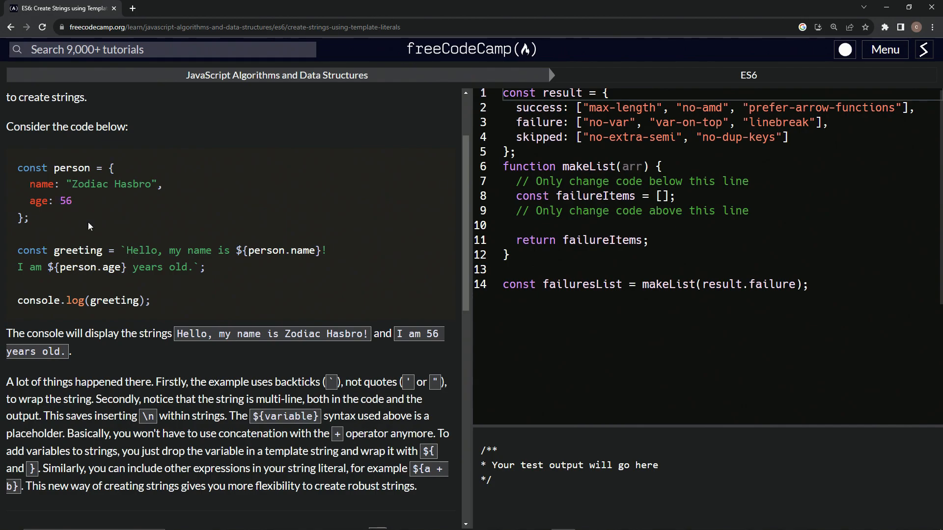
{"action": "mouse_move", "coordinate": [39, 300]}
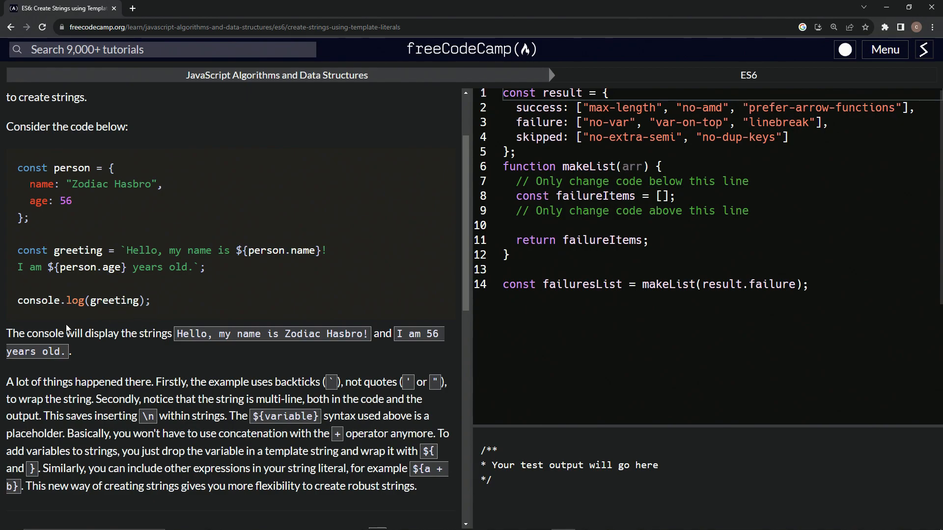
{"action": "mouse_move", "coordinate": [323, 330]}
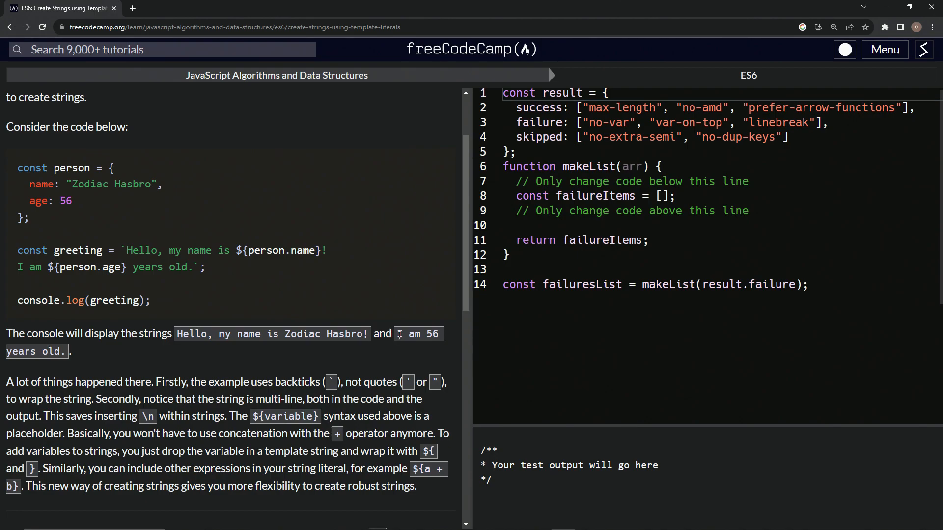
{"action": "mouse_move", "coordinate": [63, 369]}
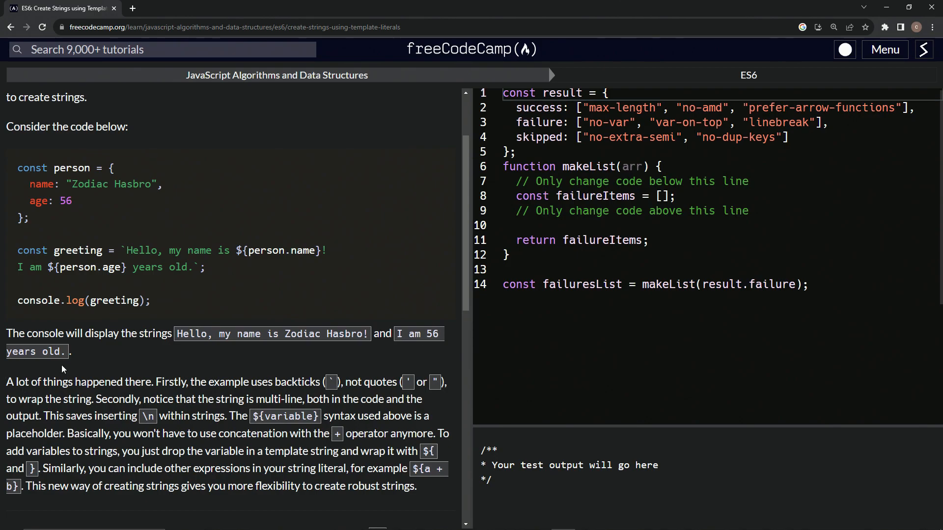
{"action": "mouse_move", "coordinate": [90, 328]}
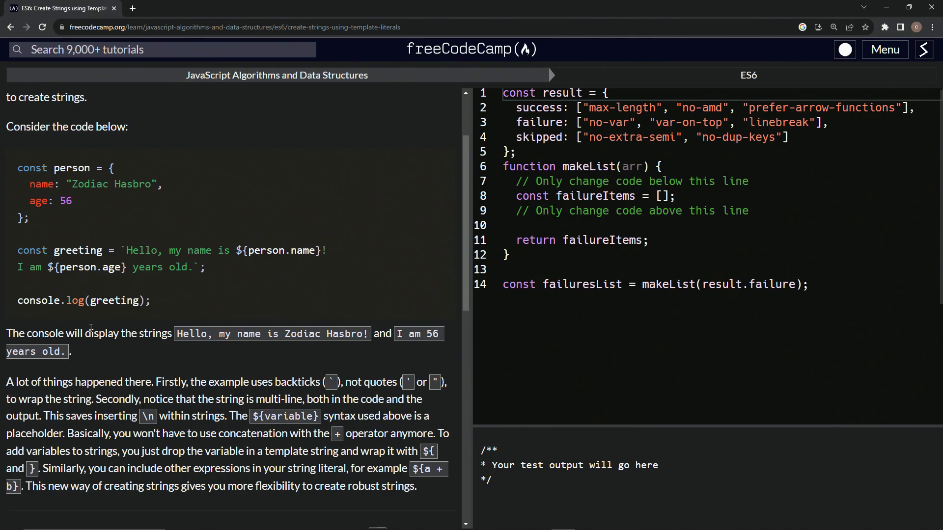
{"action": "scroll", "scroll_direction": "down", "scroll_amount": 3}
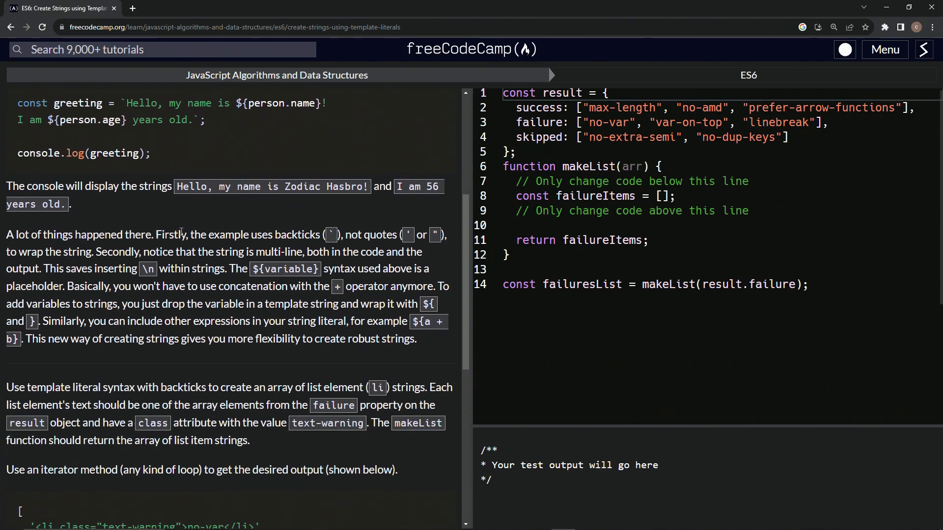
{"action": "mouse_move", "coordinate": [328, 237]}
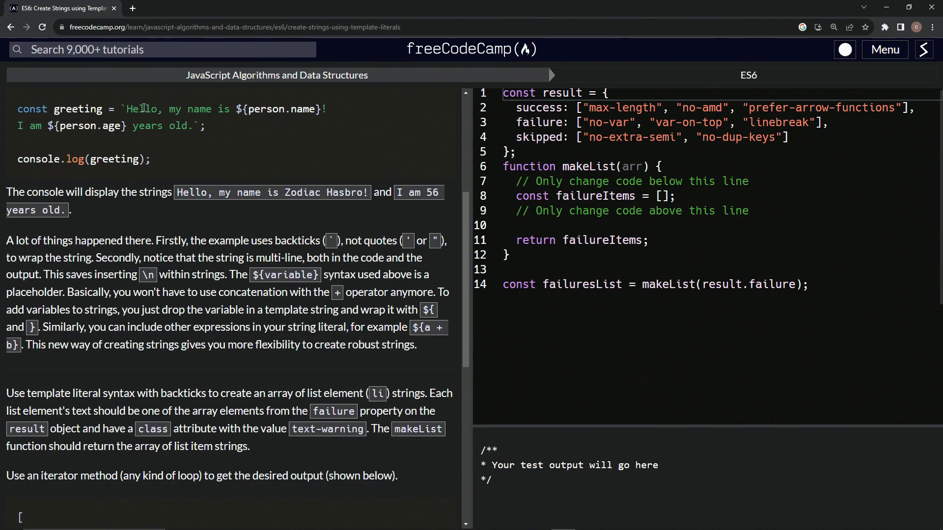
{"action": "mouse_move", "coordinate": [239, 135]}
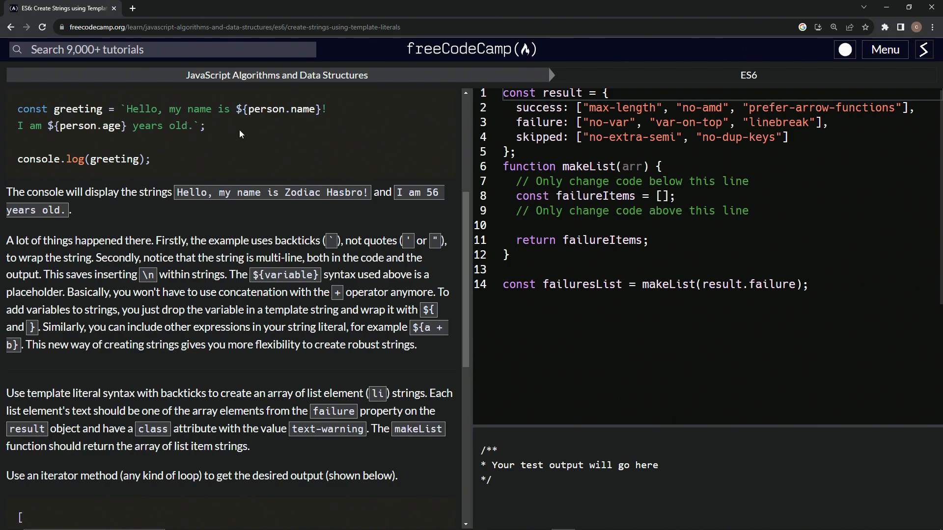
{"action": "mouse_move", "coordinate": [33, 261]}
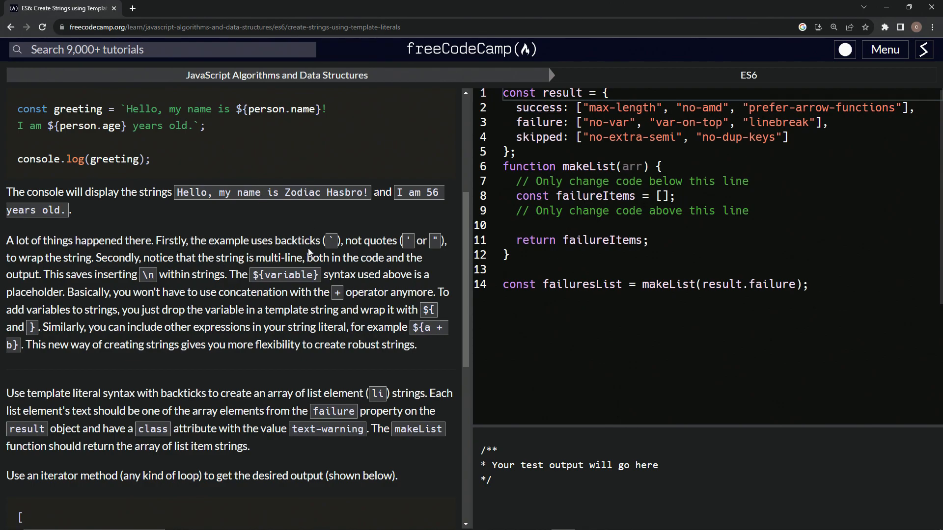
{"action": "mouse_move", "coordinate": [360, 275]}
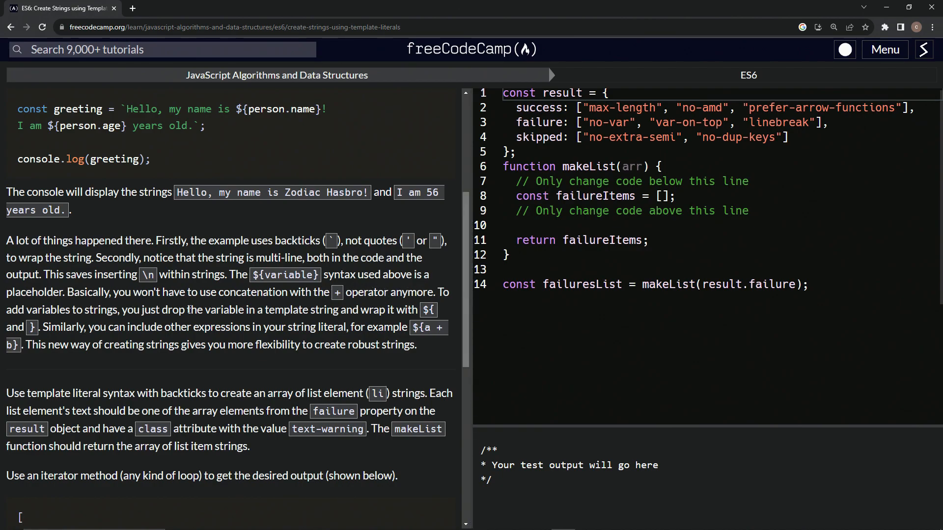
{"action": "mouse_move", "coordinate": [307, 309]}
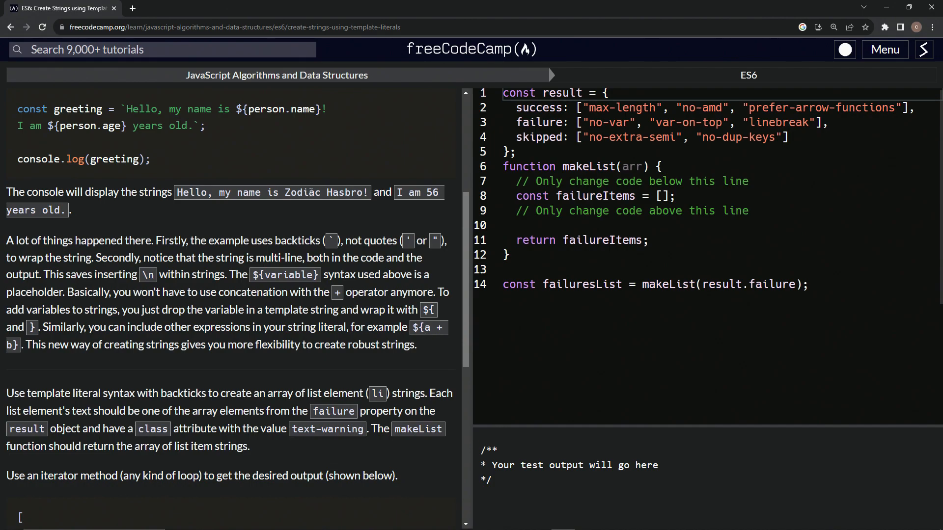
{"action": "mouse_move", "coordinate": [376, 294]}
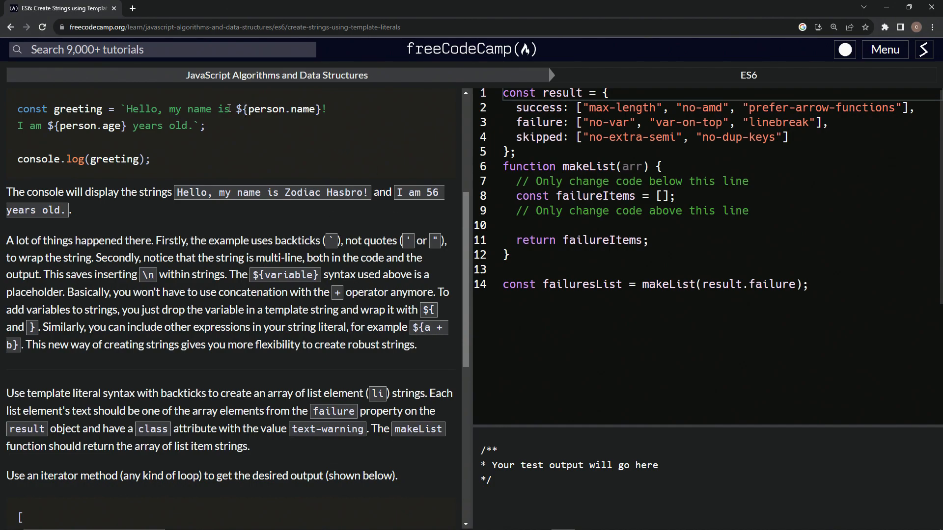
{"action": "mouse_move", "coordinate": [235, 145]}
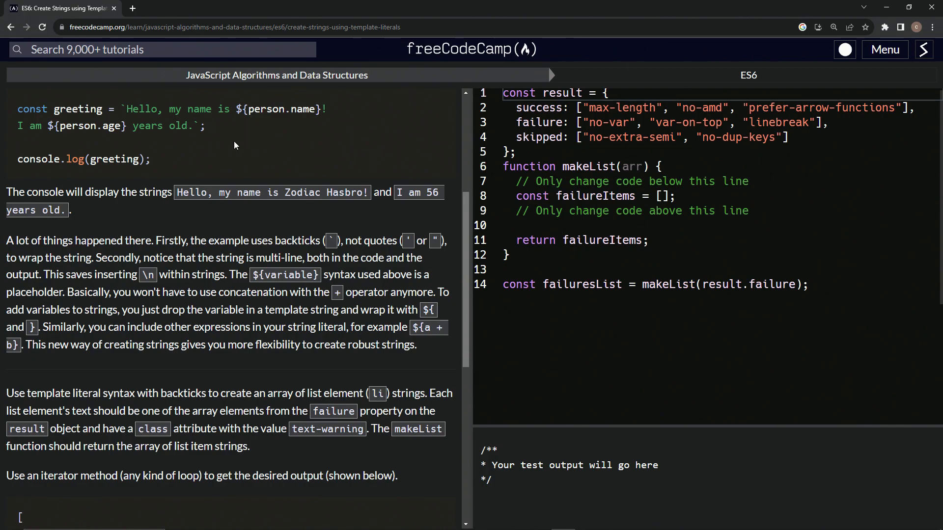
{"action": "mouse_move", "coordinate": [136, 7]}
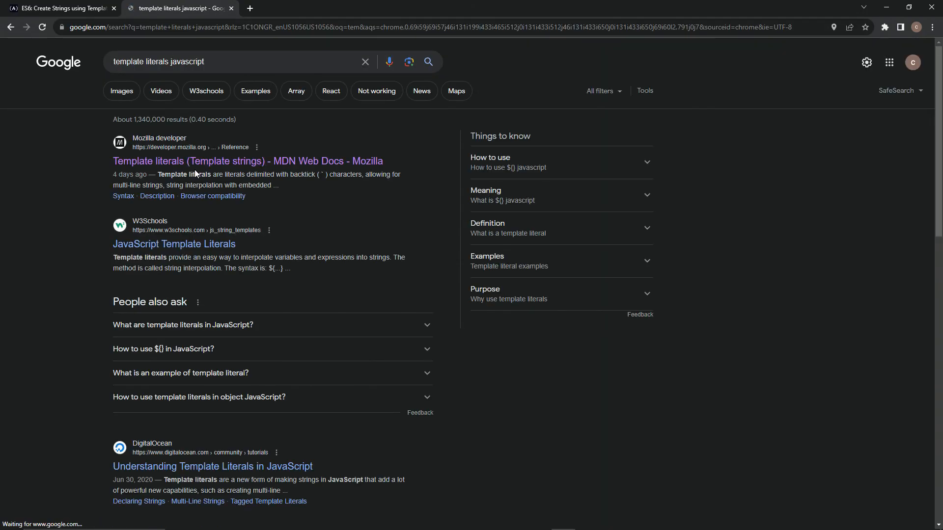
View MDN's Template literals page, then return to the freeCodeCamp challenge tab.
{"action": "left_click", "coordinate": [247, 161]}
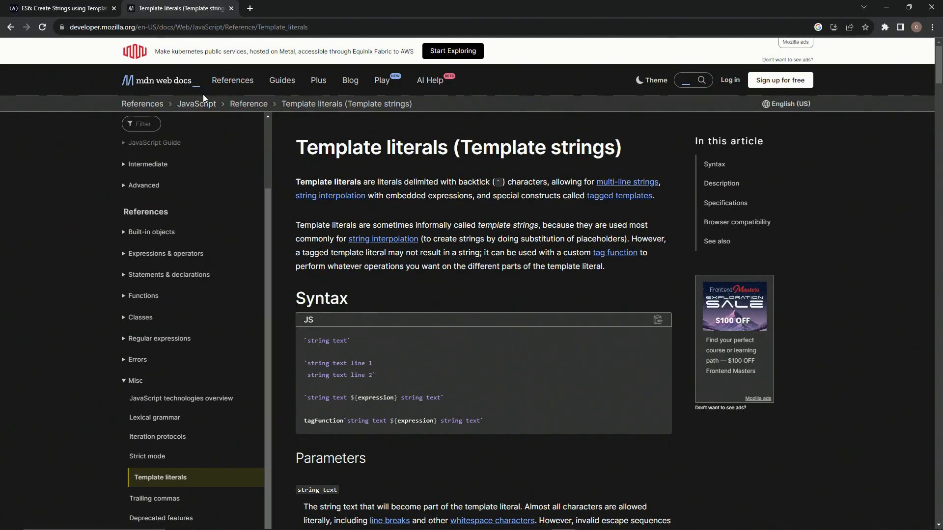
{"action": "mouse_move", "coordinate": [529, 215]}
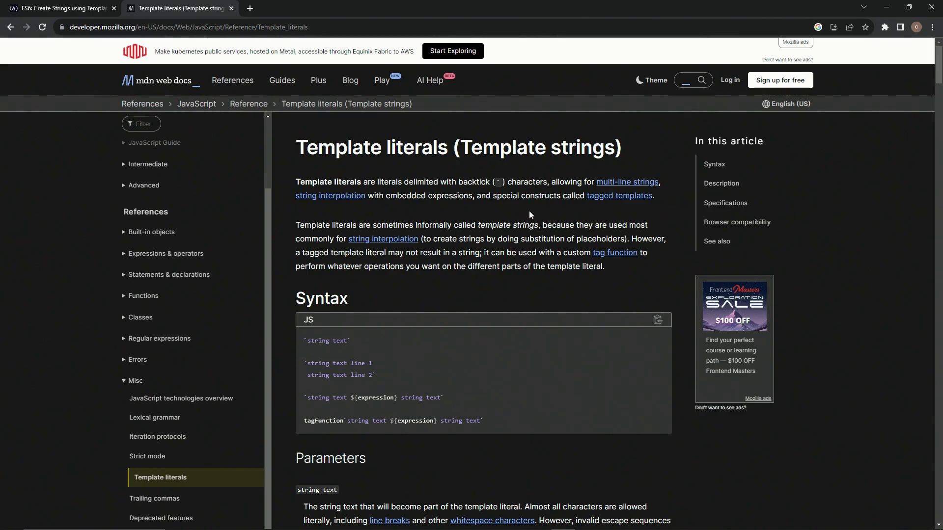
{"action": "double_click", "coordinate": [403, 195]}
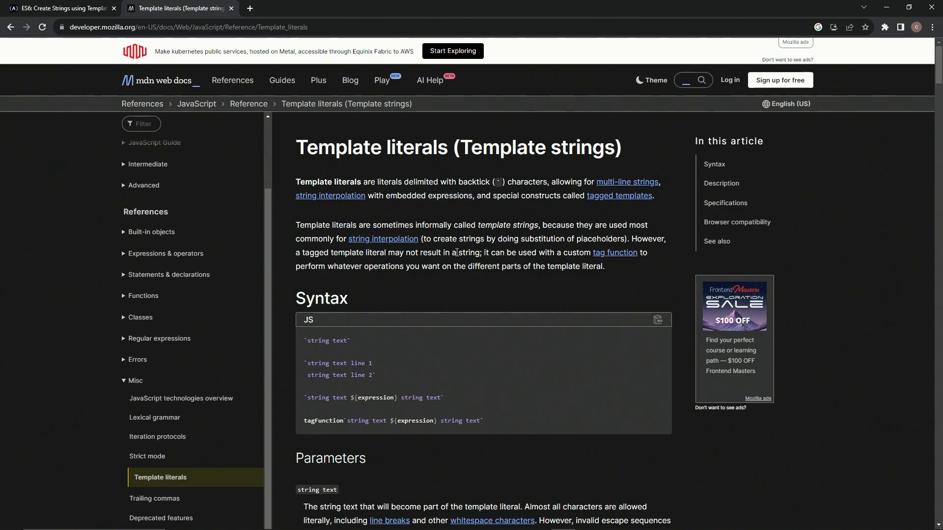
{"action": "left_click", "coordinate": [60, 8]}
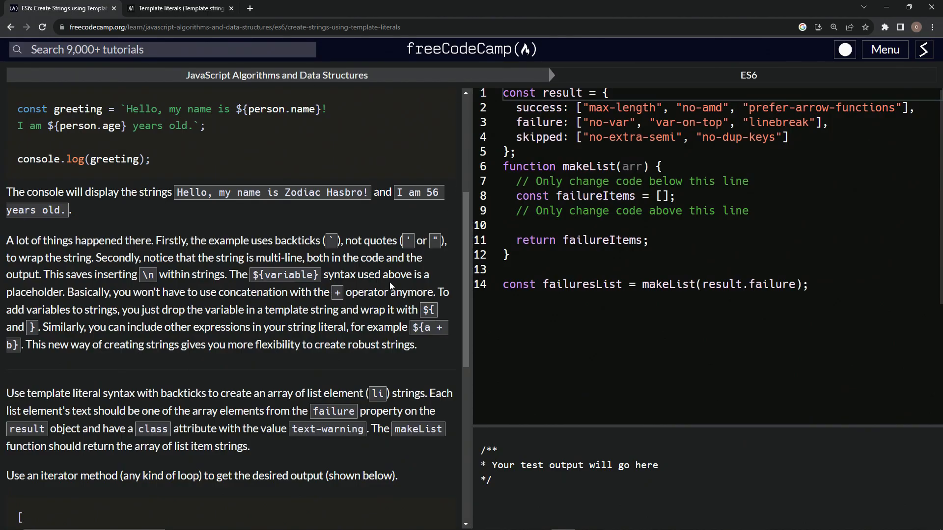
{"action": "scroll", "scroll_direction": "down", "scroll_amount": 3}
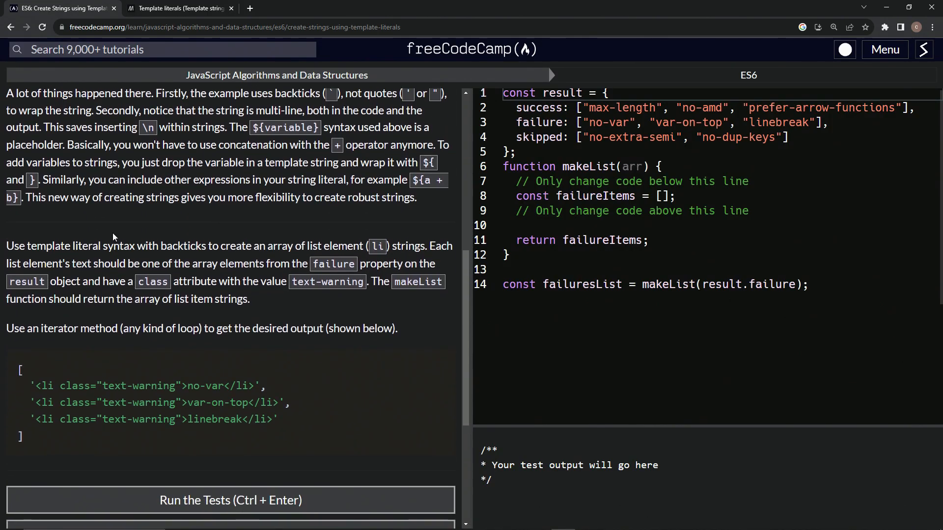
{"action": "scroll", "scroll_direction": "down", "scroll_amount": 3}
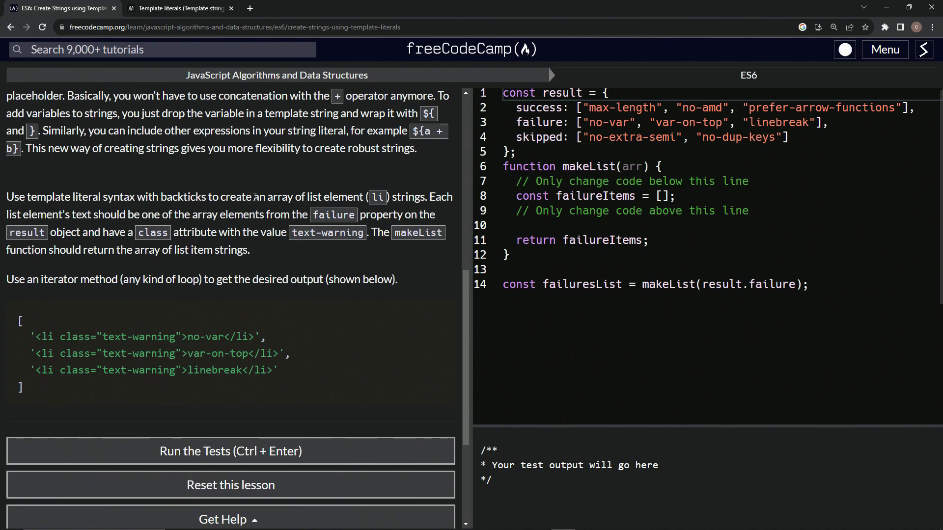
{"action": "mouse_move", "coordinate": [380, 202]}
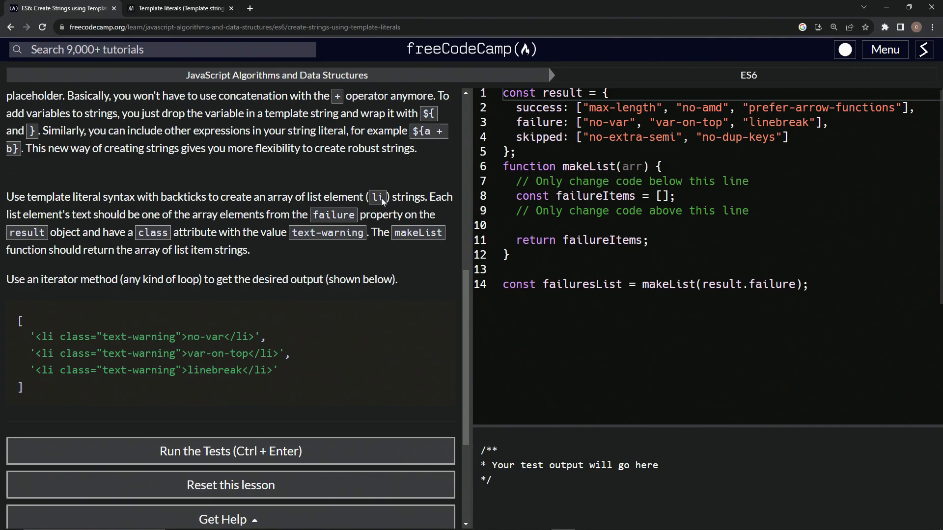
{"action": "mouse_move", "coordinate": [445, 199]}
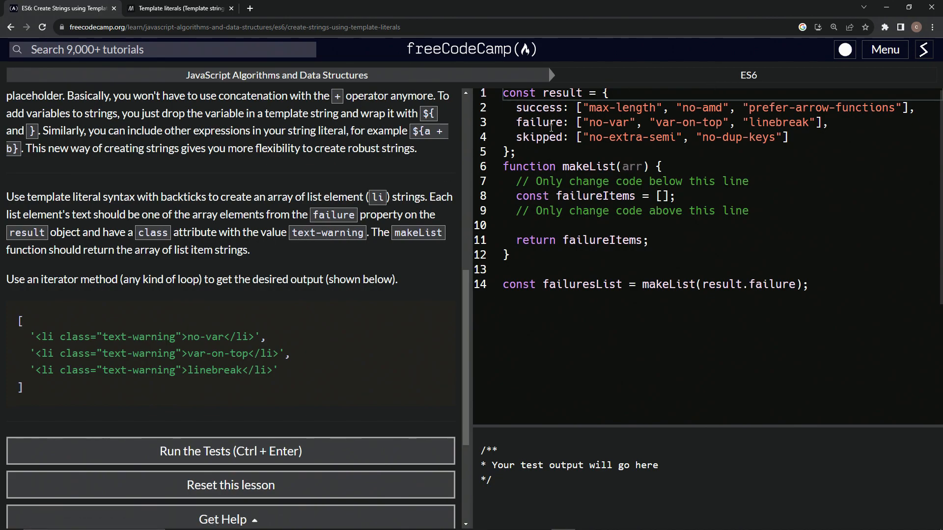
{"action": "double_click", "coordinate": [539, 124]}
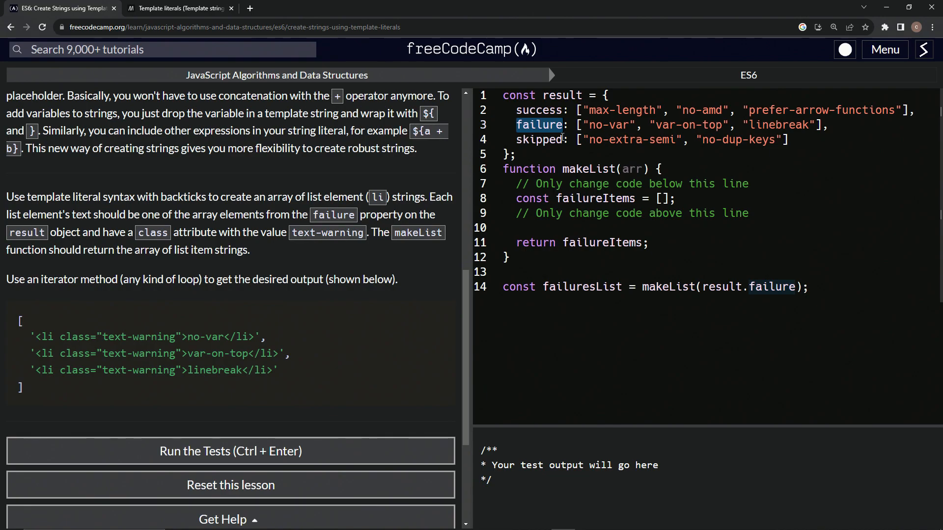
{"action": "mouse_move", "coordinate": [188, 255]}
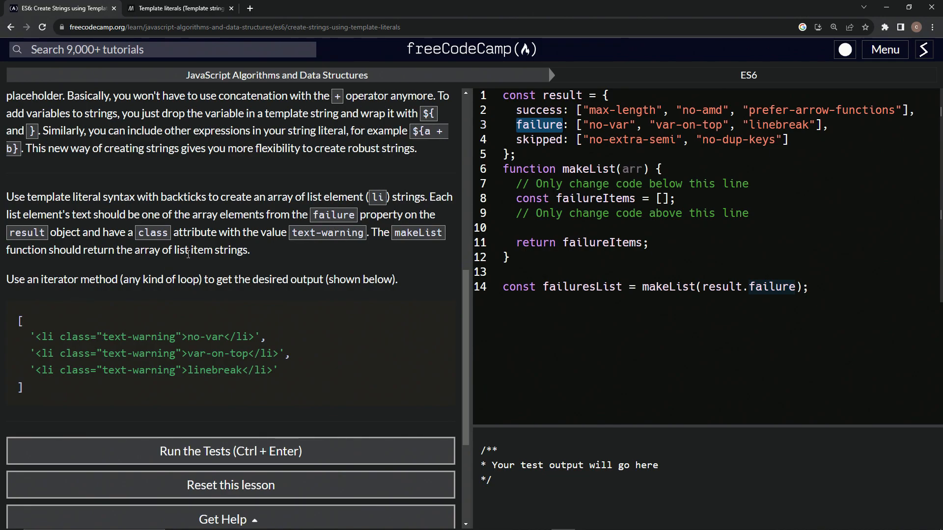
{"action": "mouse_move", "coordinate": [391, 212]}
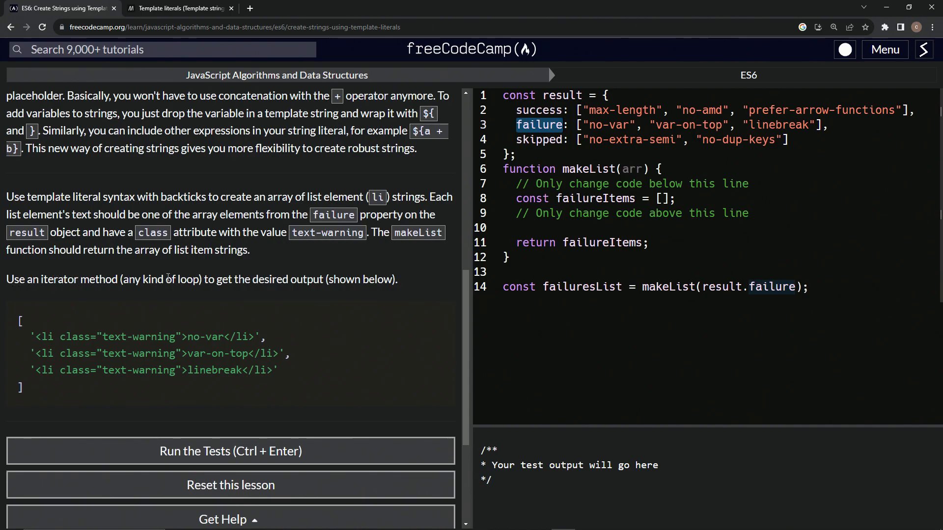
{"action": "mouse_move", "coordinate": [325, 291]}
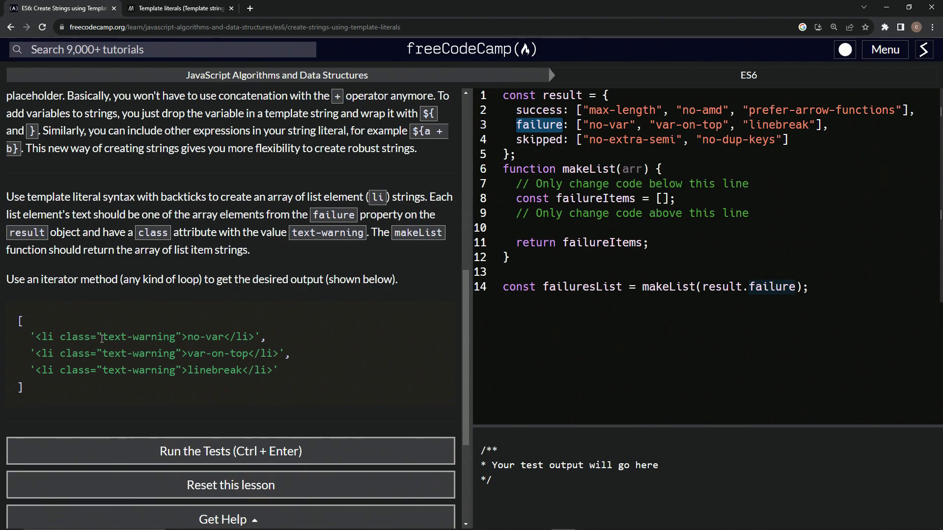
{"action": "mouse_move", "coordinate": [184, 337]}
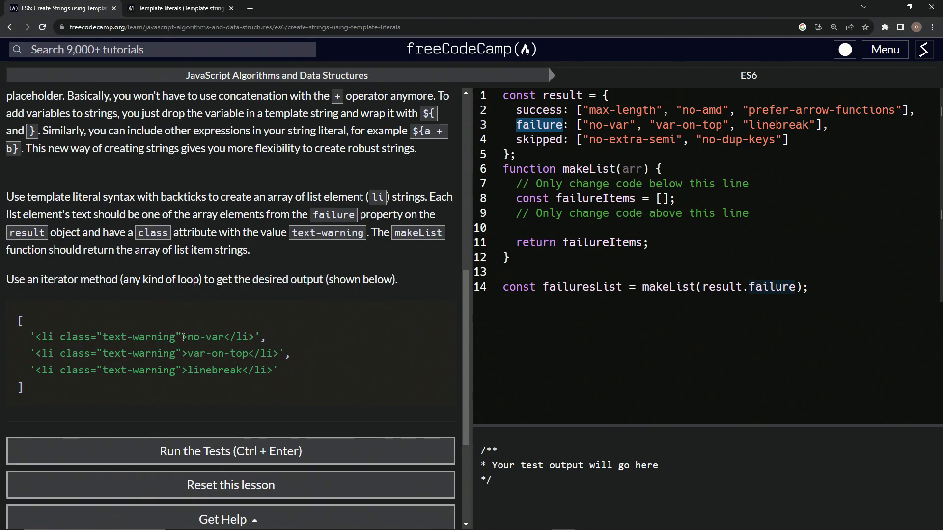
{"action": "mouse_move", "coordinate": [230, 333]}
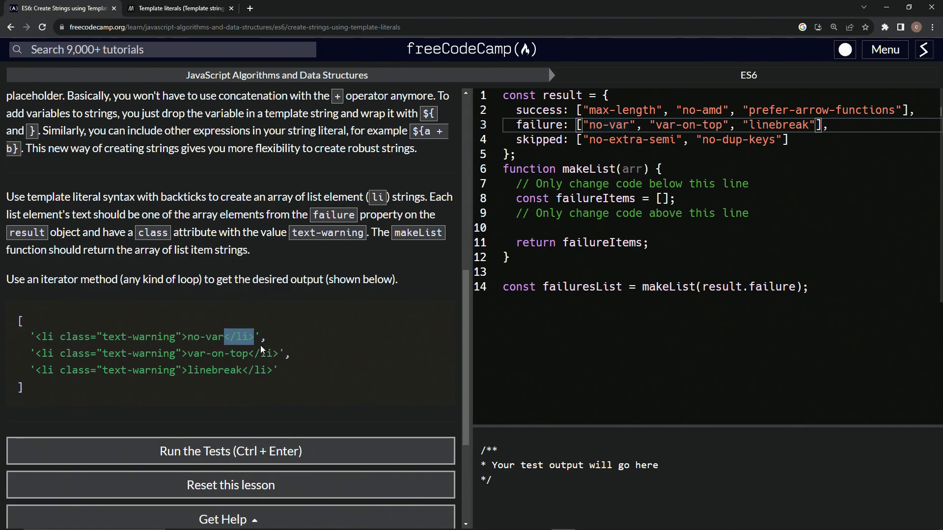
{"action": "mouse_move", "coordinate": [279, 330]}
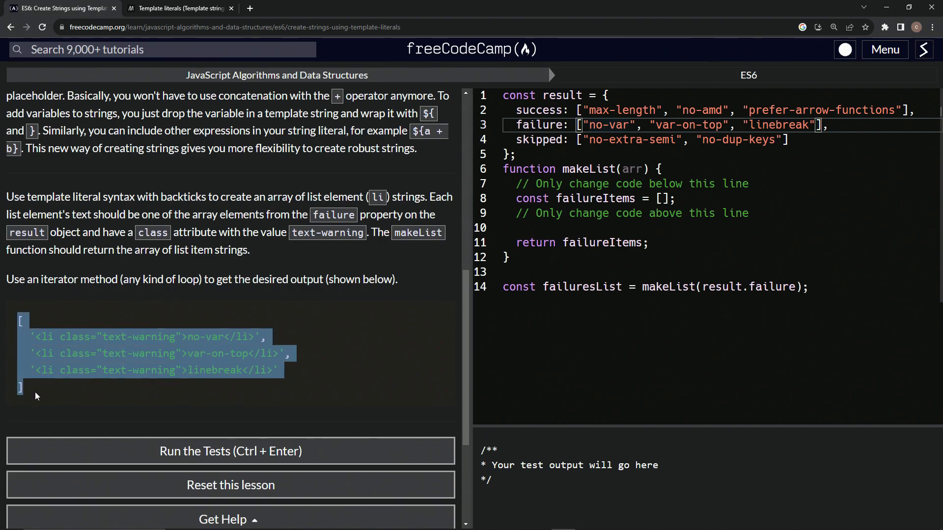
{"action": "mouse_move", "coordinate": [203, 323]}
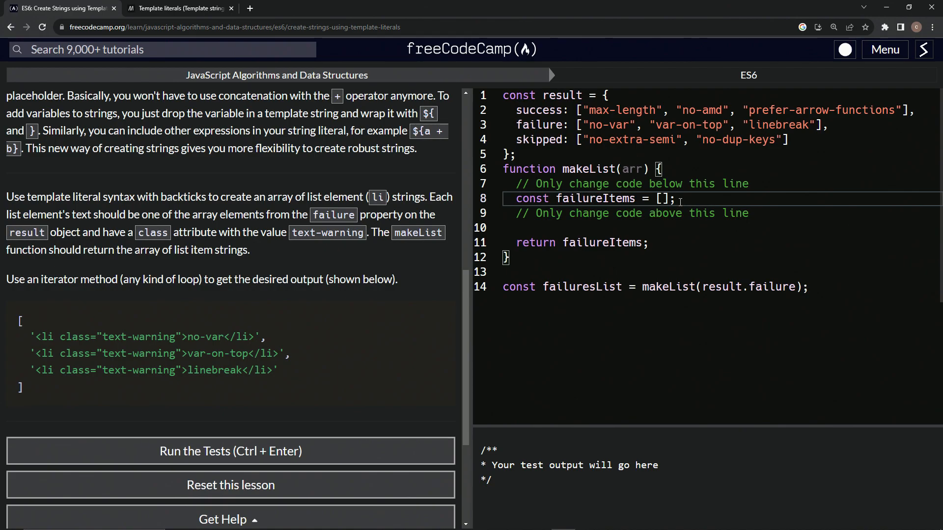
{"action": "key", "text": "enter"}
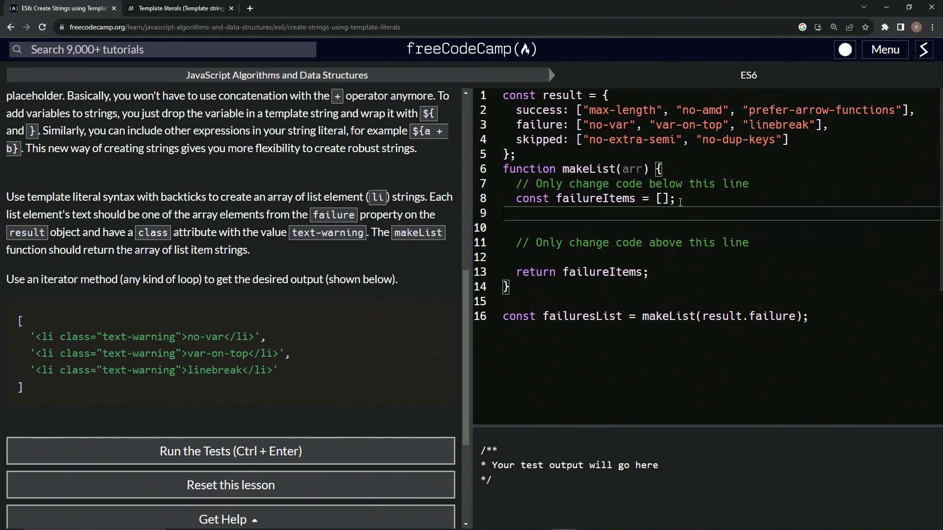
{"action": "key", "text": "Enter"}
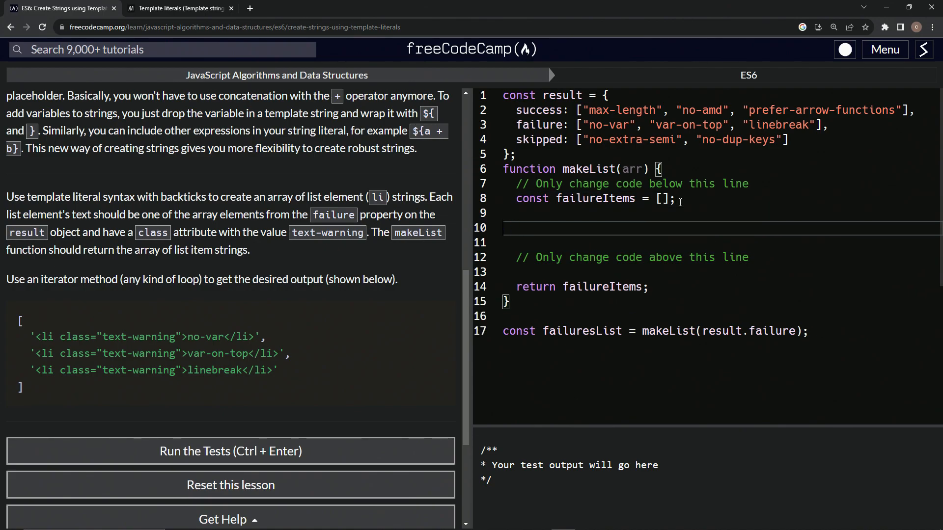
{"action": "type", "text": "for (let i = 0"}
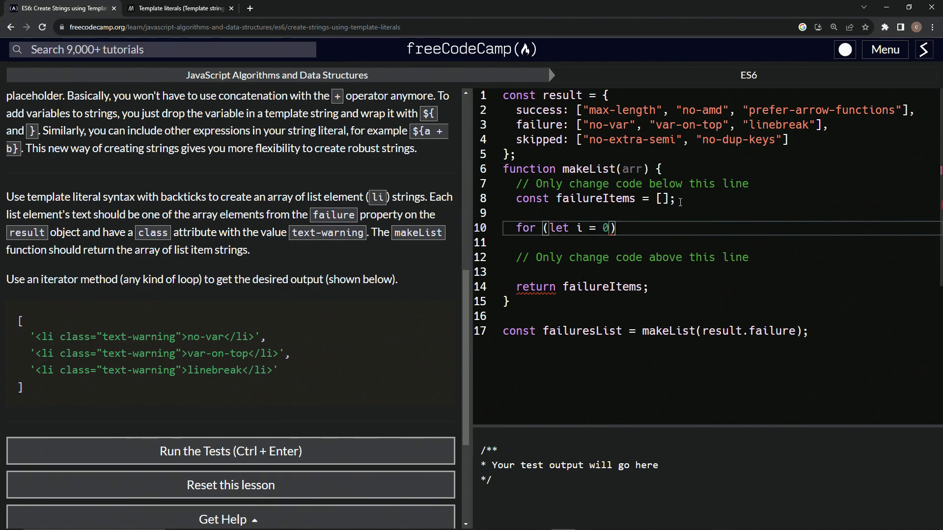
{"action": "type", "text": "; i < arr"}
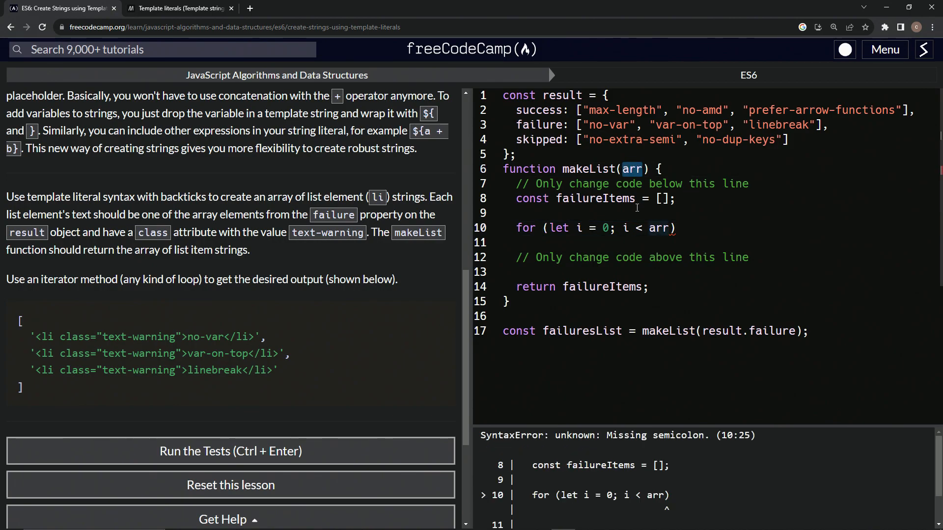
{"action": "type", "text": "."}
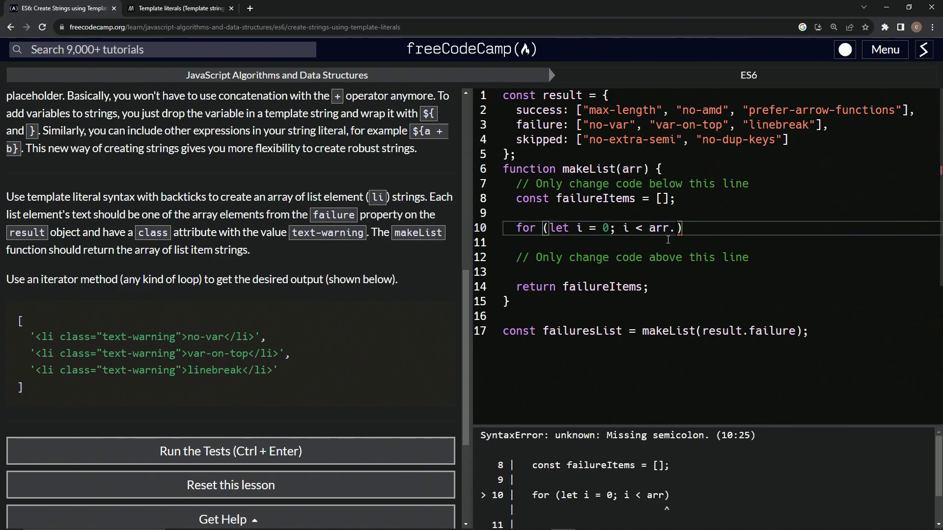
{"action": "type", "text": "length;"}
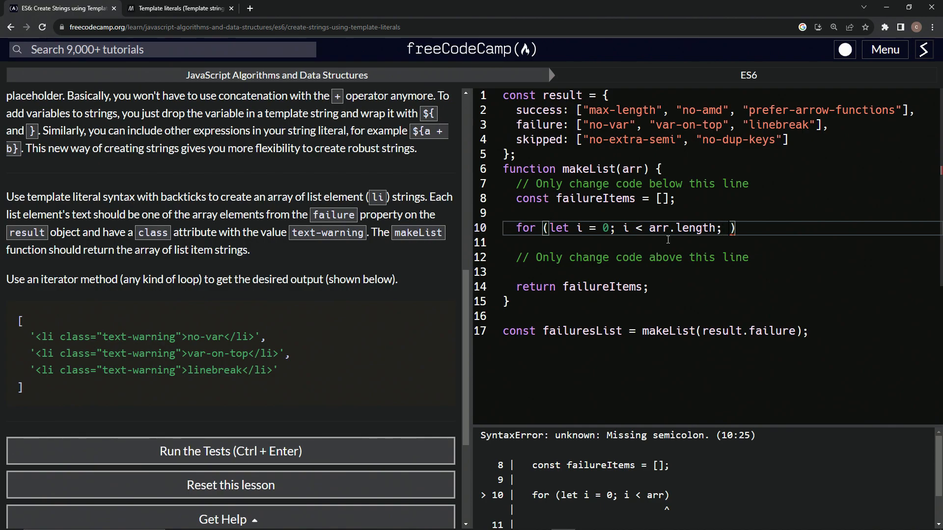
{"action": "type", "text": "i++"}
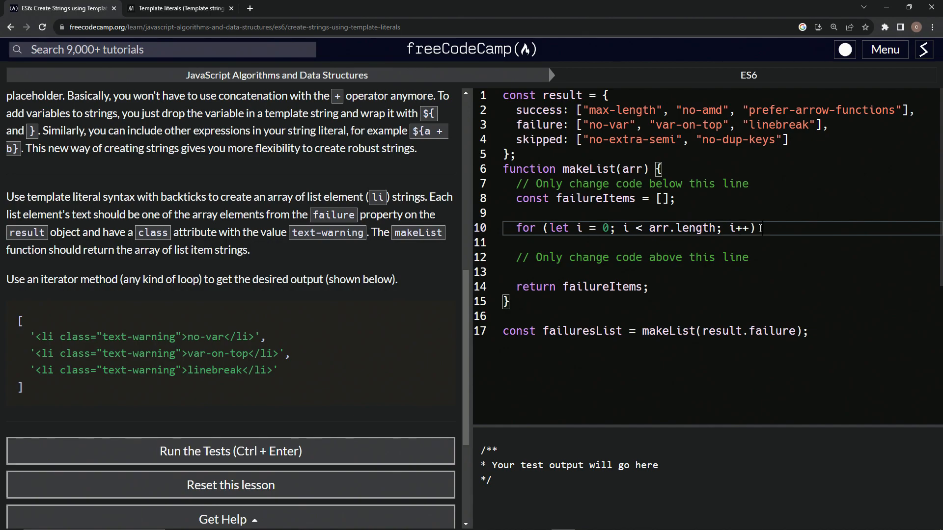
{"action": "type", "text": "{"}
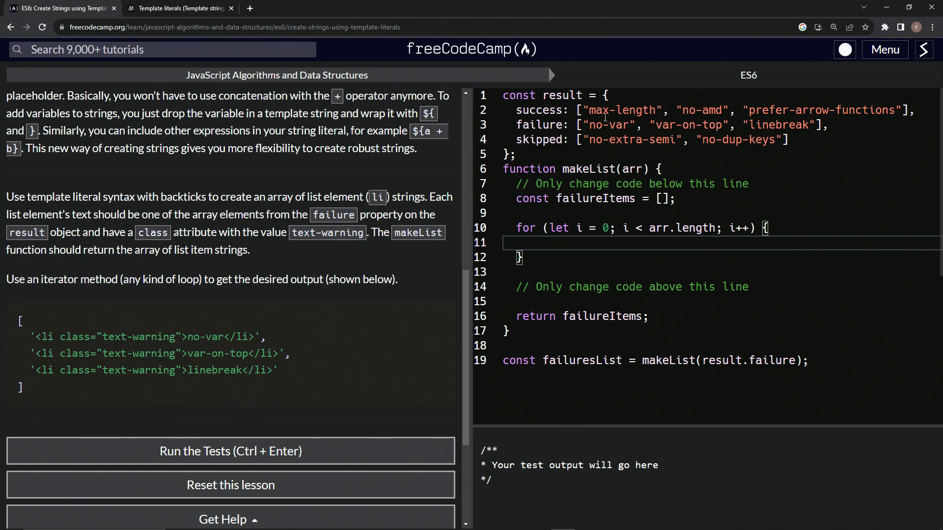
{"action": "mouse_move", "coordinate": [31, 354]}
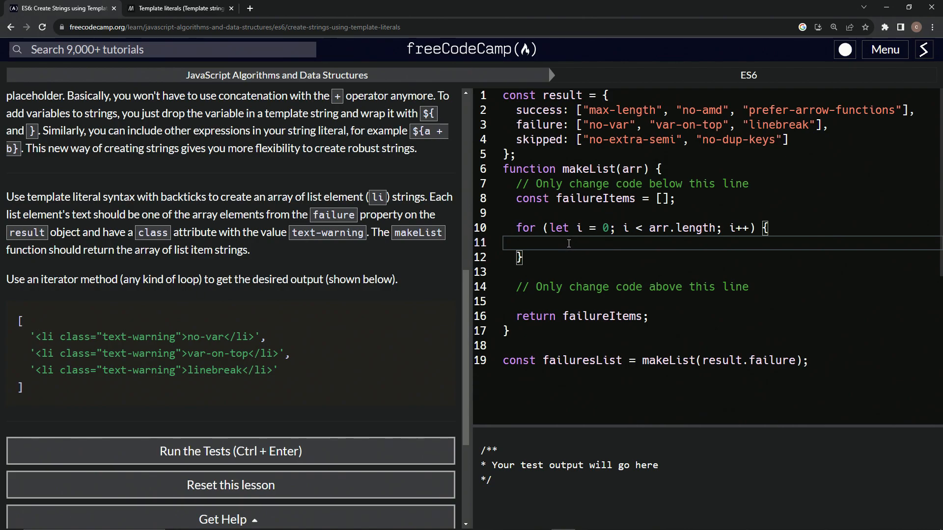
Write failureItems.push(`<li class="text-warning">${result.failure[i]}</li>`) inside the for loop.
{"action": "type", "text": "failureItems"}
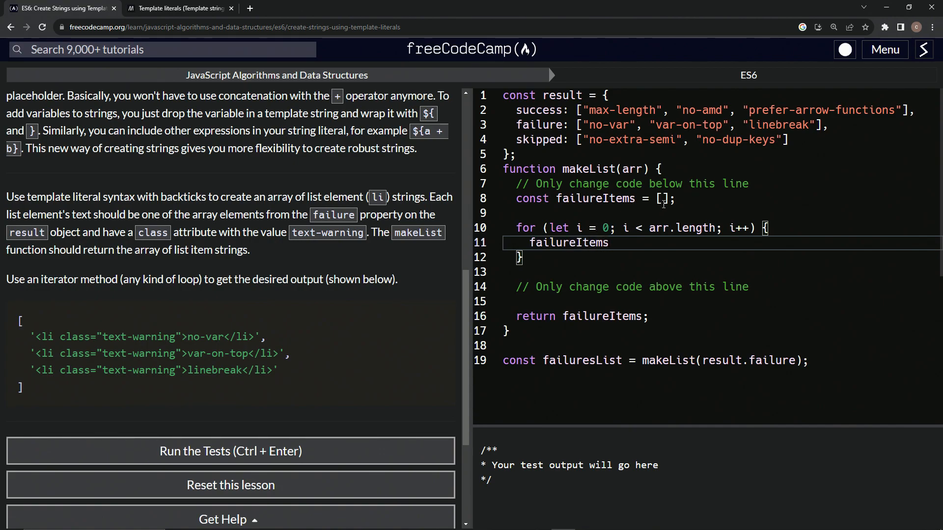
{"action": "type", "text": ".push()"}
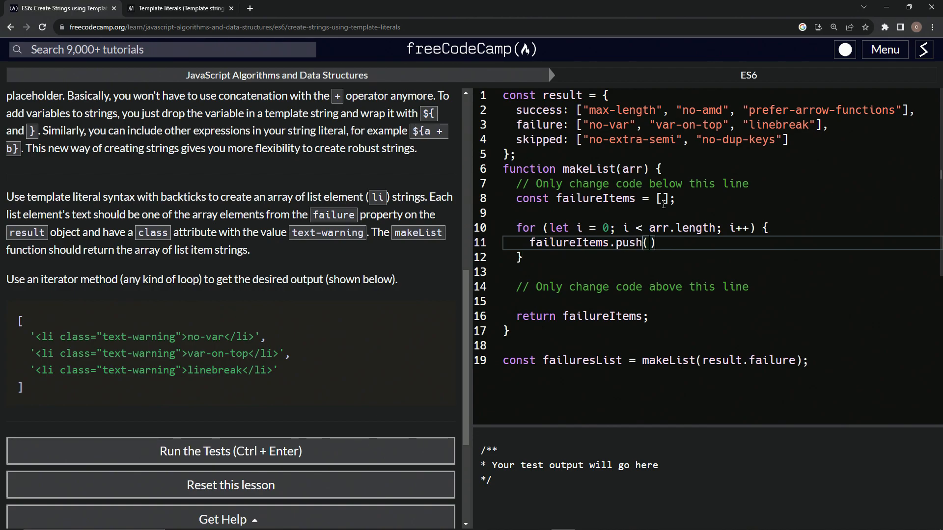
{"action": "type", "text": "``"}
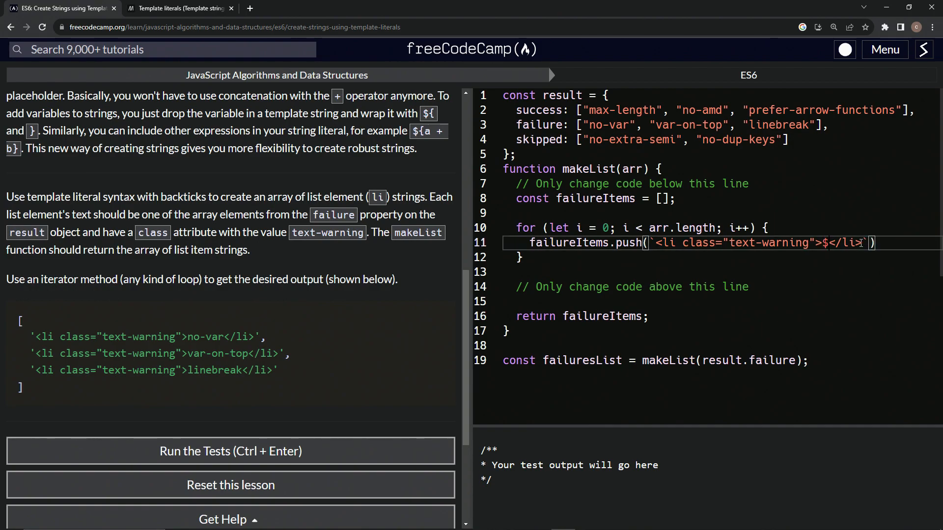
{"action": "type", "text": "{}"}
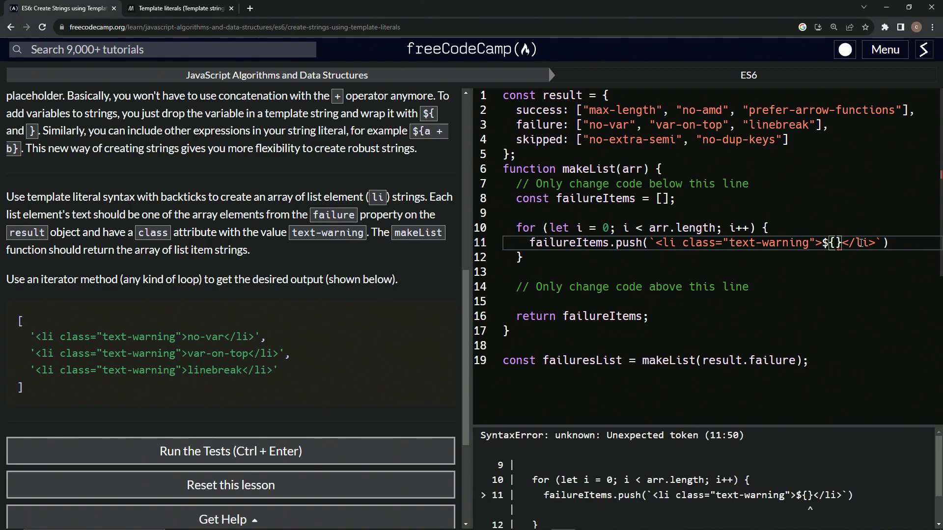
{"action": "mouse_move", "coordinate": [686, 101]}
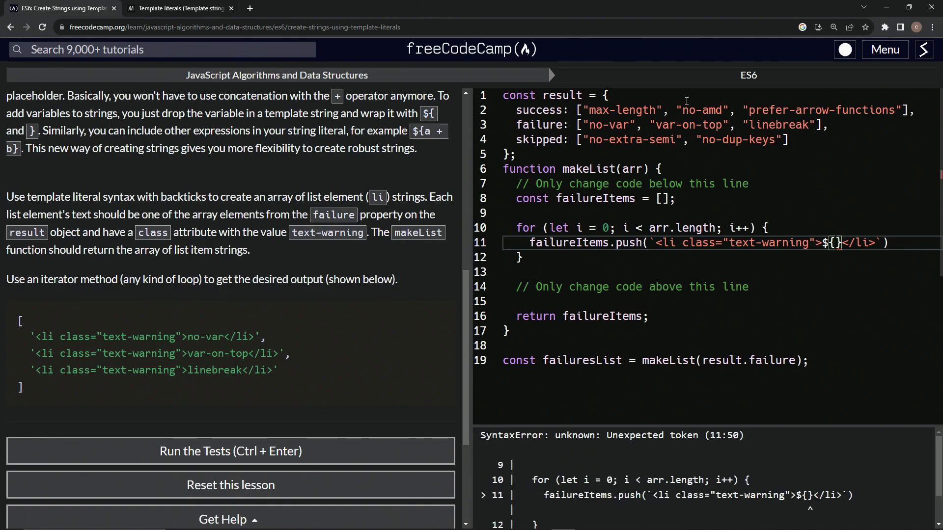
{"action": "mouse_move", "coordinate": [551, 95]}
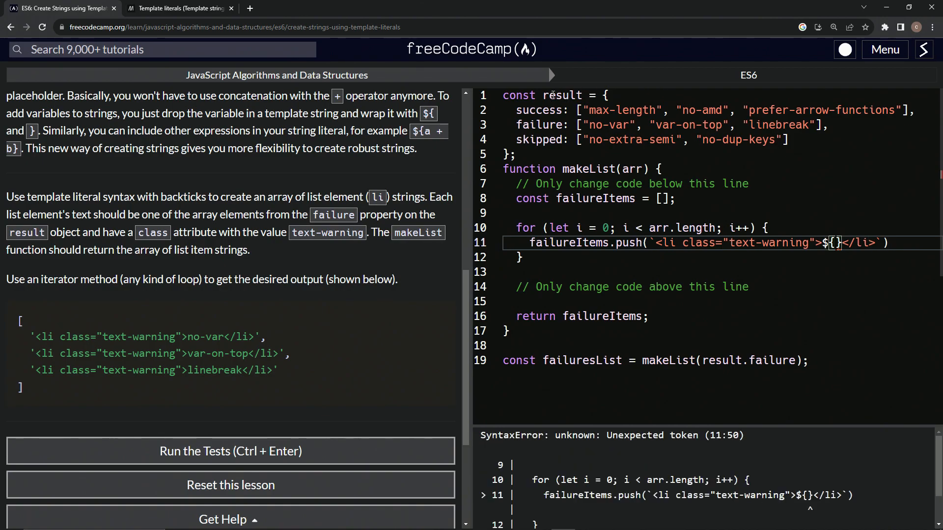
{"action": "type", "text": "re"}
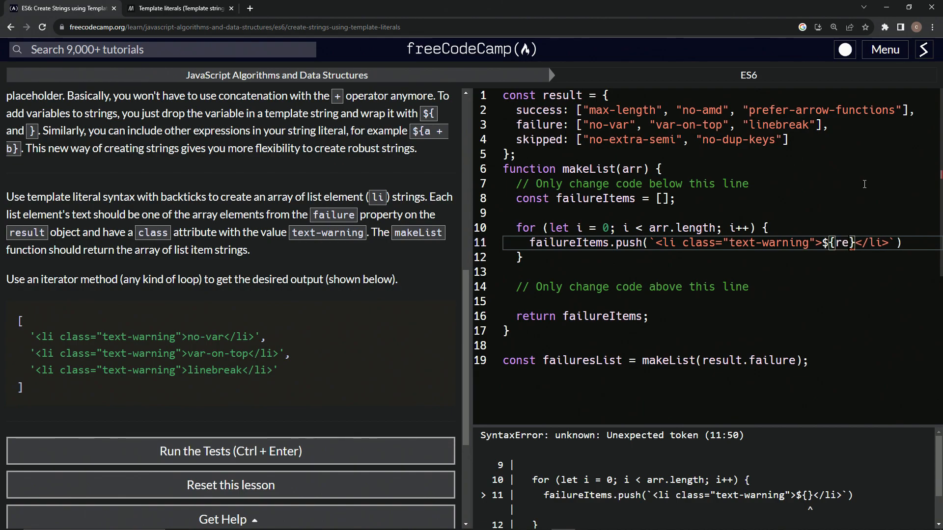
{"action": "type", "text": "sult.failure"}
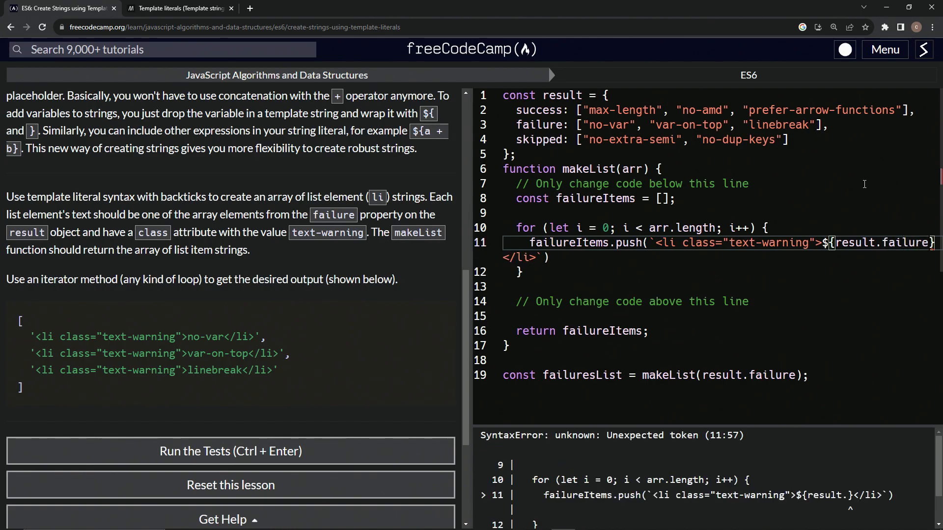
{"action": "type", "text": "[]"}
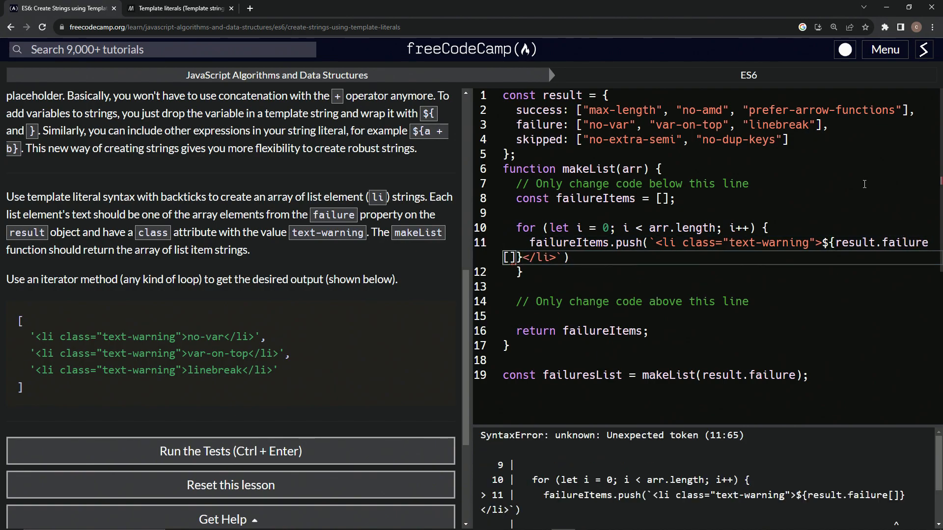
{"action": "mouse_move", "coordinate": [538, 124]}
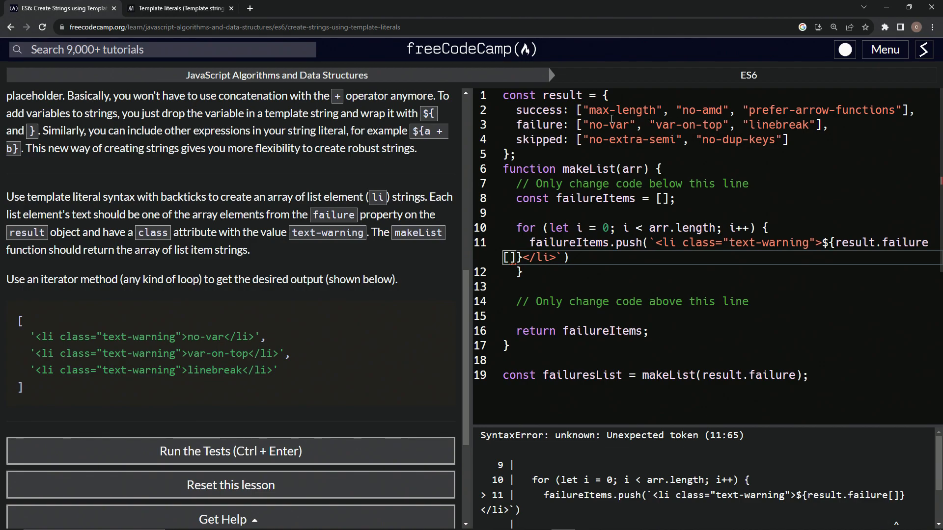
{"action": "mouse_move", "coordinate": [497, 264]}
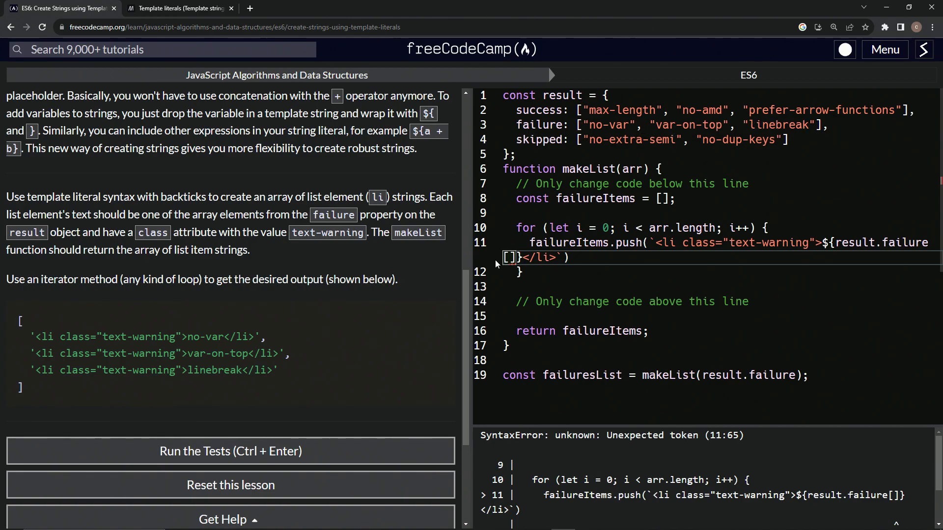
{"action": "mouse_move", "coordinate": [762, 200]}
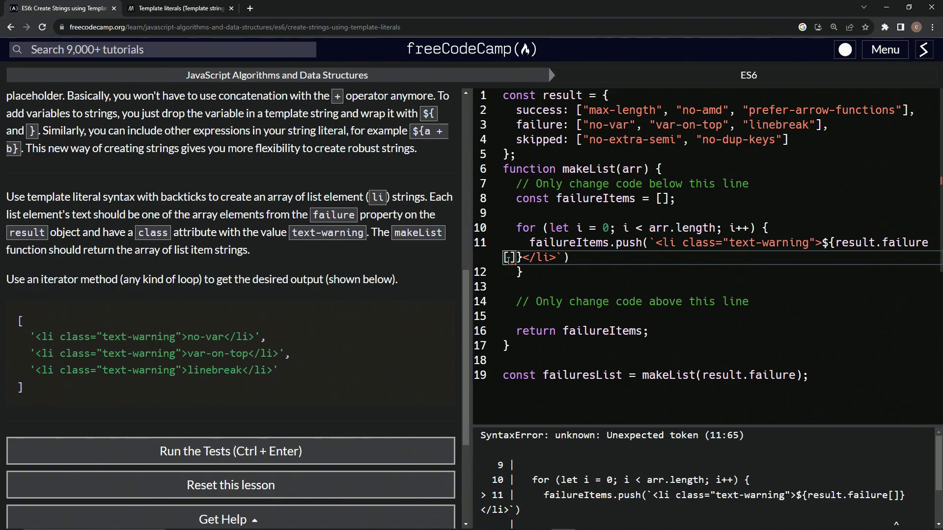
{"action": "type", "text": "i"}
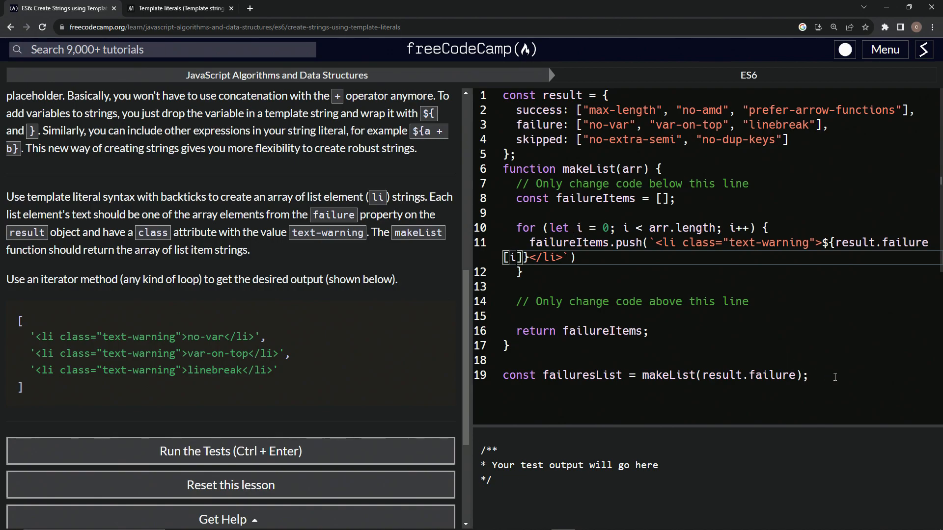
Add console.log(failuresList) so the console prints the three text-warning li strings.
{"action": "key", "text": "enter"}
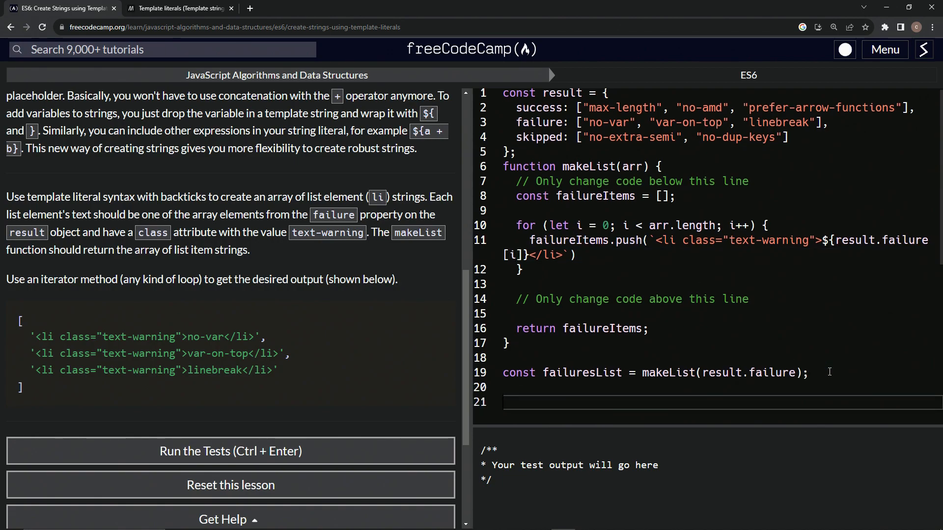
{"action": "type", "text": "c"}
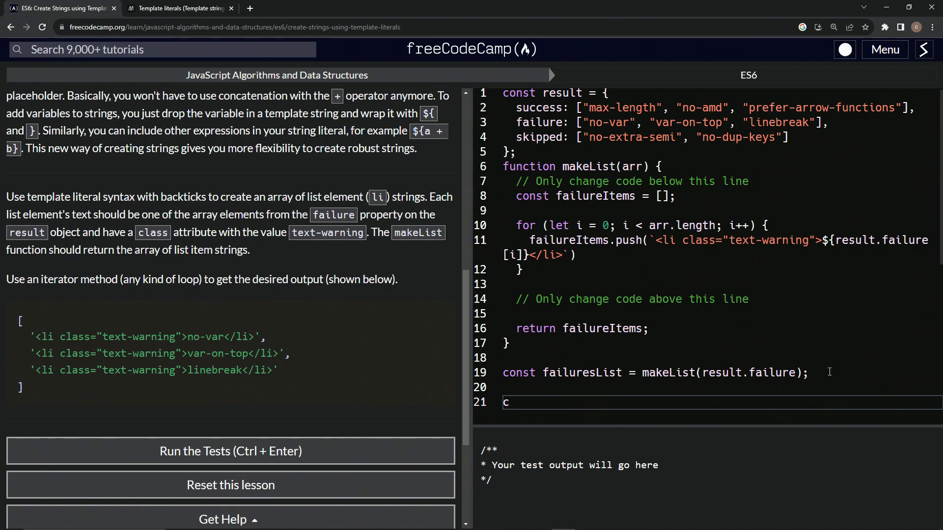
{"action": "type", "text": "onsole.lo"}
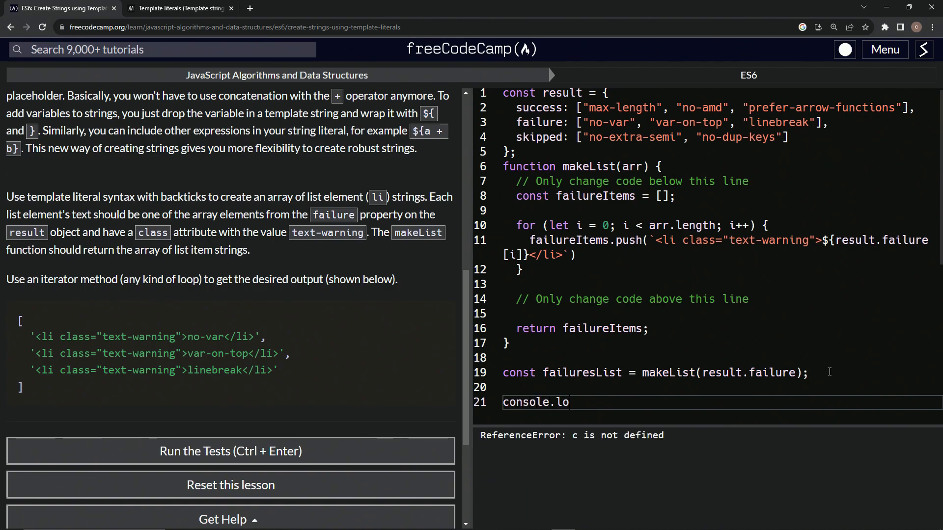
{"action": "type", "text": "g(failuresList"}
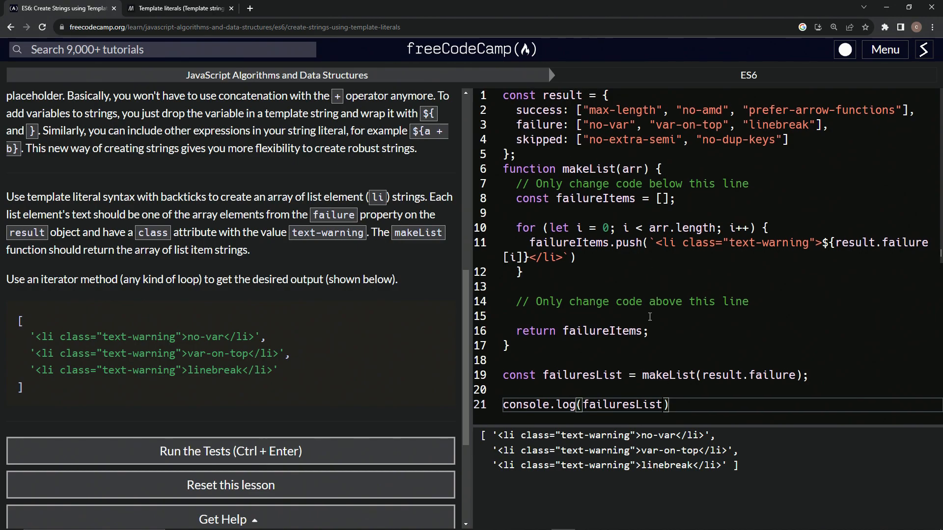
{"action": "mouse_move", "coordinate": [655, 370]}
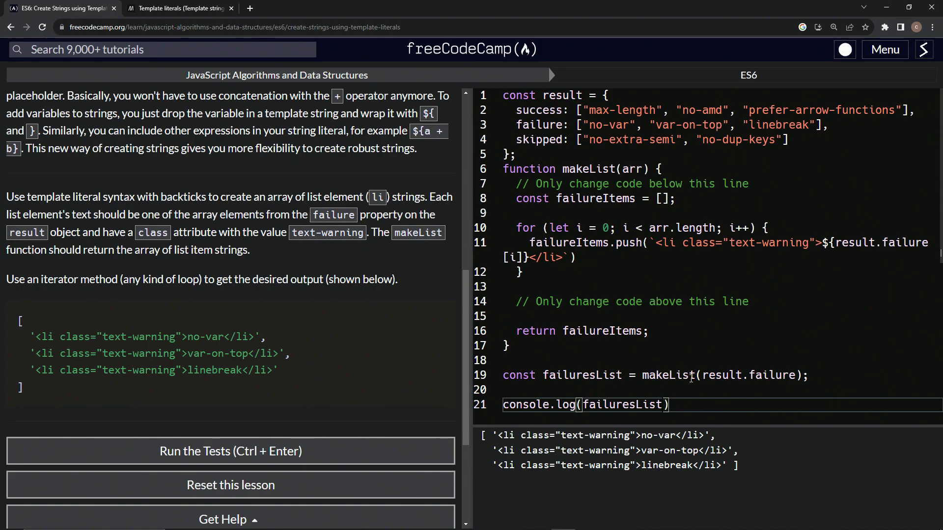
{"action": "mouse_move", "coordinate": [716, 374]}
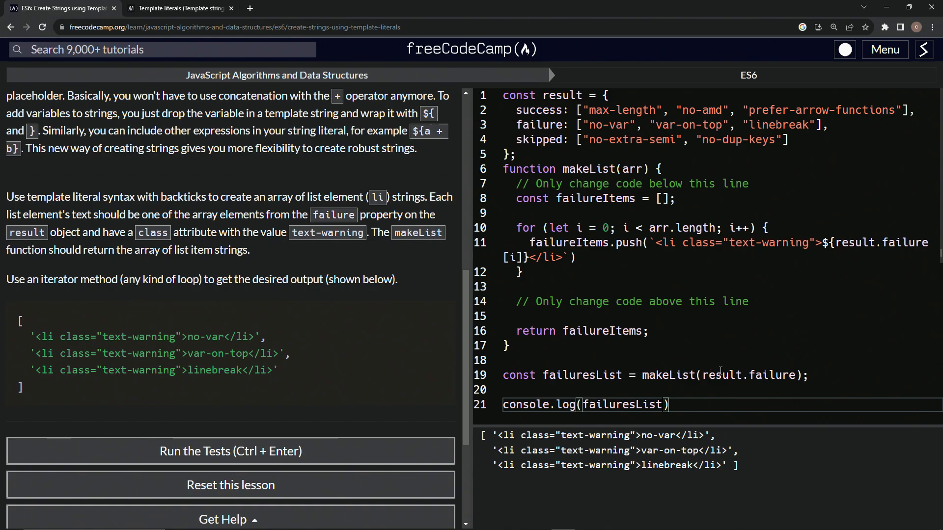
Replace result.failure with arr[i], pass the tests, and submit to reach the next challenge.
{"action": "left_click", "coordinate": [835, 243]}
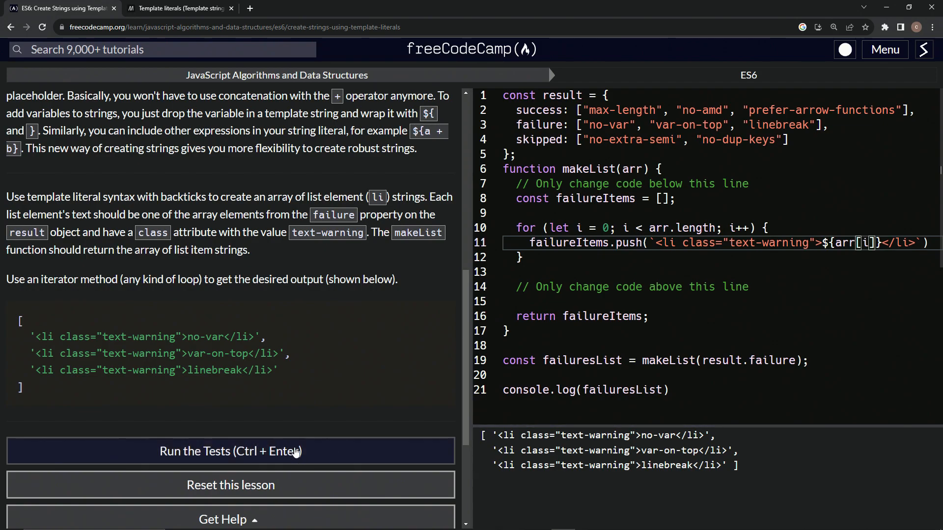
{"action": "left_click", "coordinate": [229, 451]}
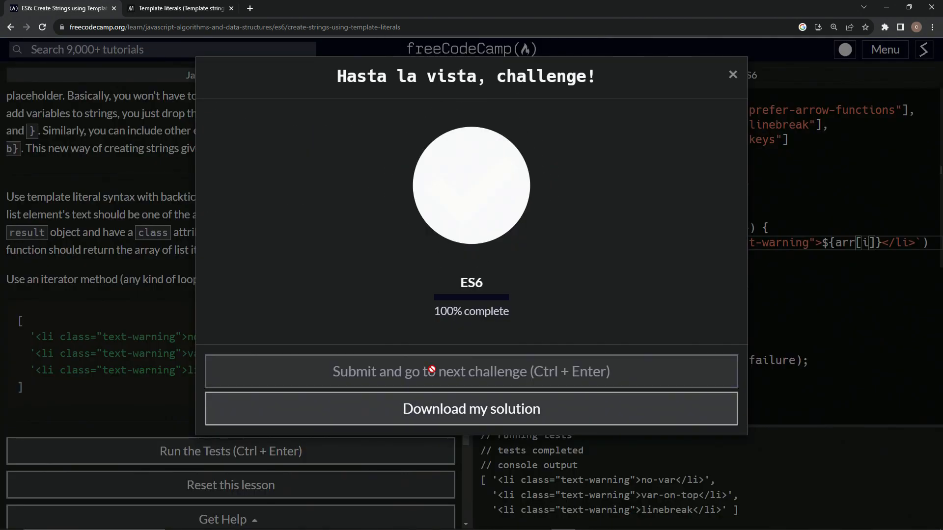
{"action": "left_click", "coordinate": [471, 372]}
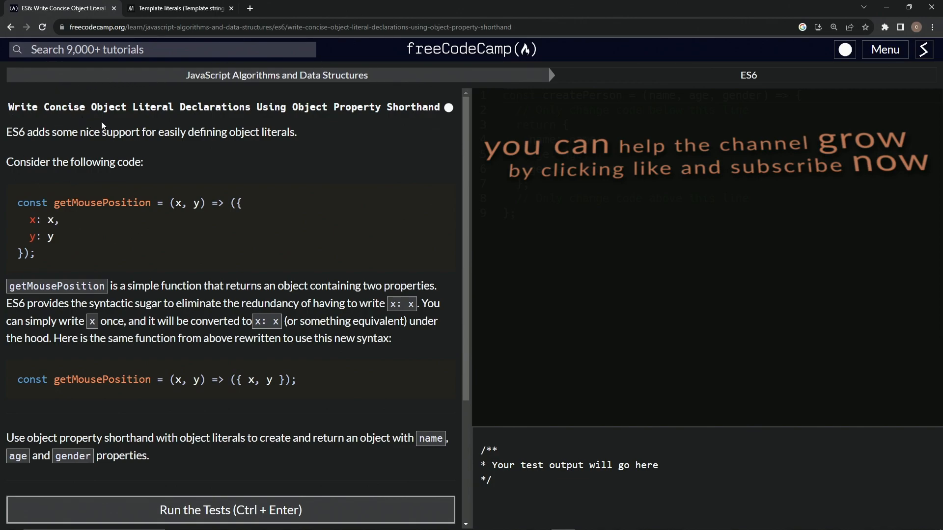
{"action": "mouse_move", "coordinate": [261, 119]}
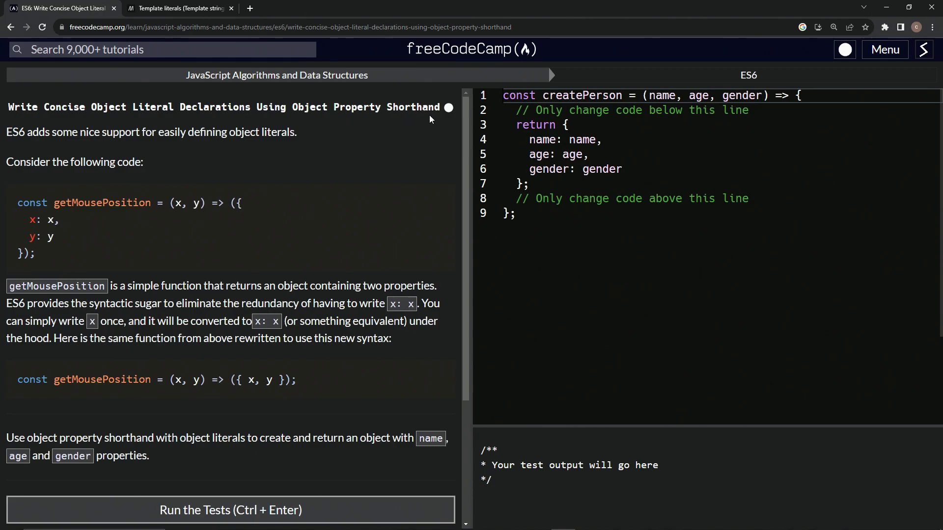
{"action": "mouse_move", "coordinate": [141, 127]}
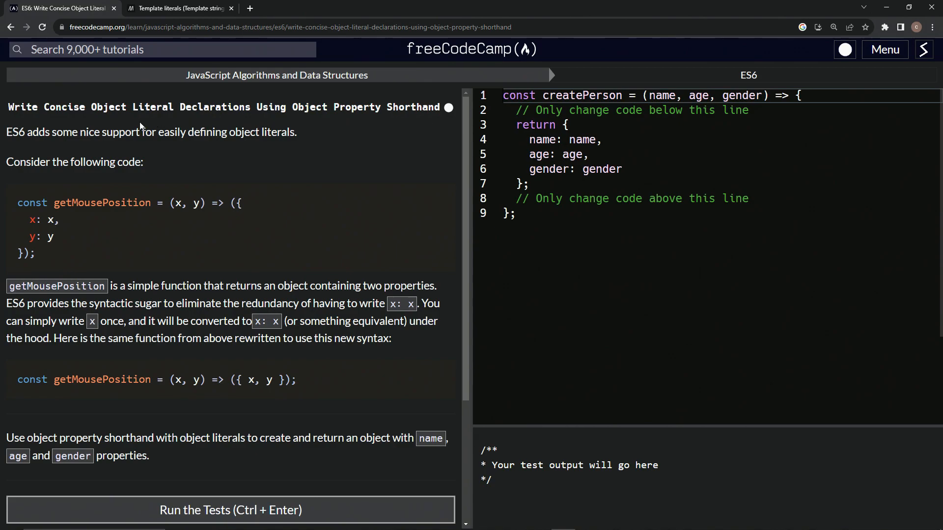
{"action": "mouse_move", "coordinate": [376, 136]}
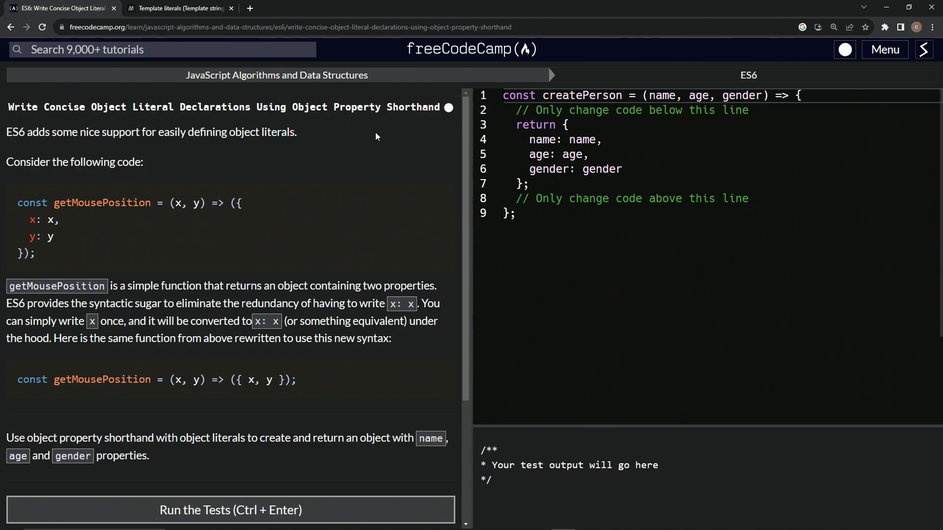